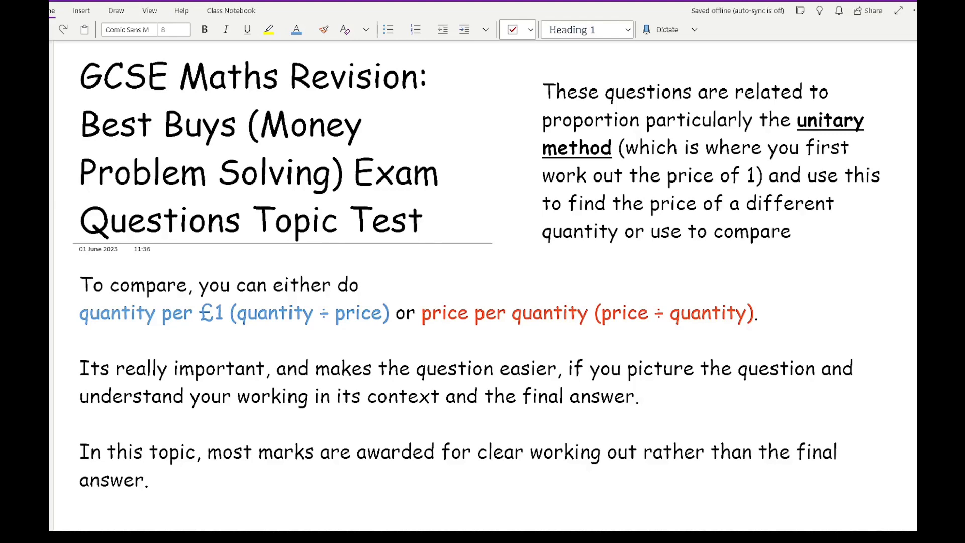
- Handwrite 18.75 over 5 in blue ink under question 1(a), answering 3.75
{"action": "scroll", "scroll_direction": "down", "scroll_amount": 3}
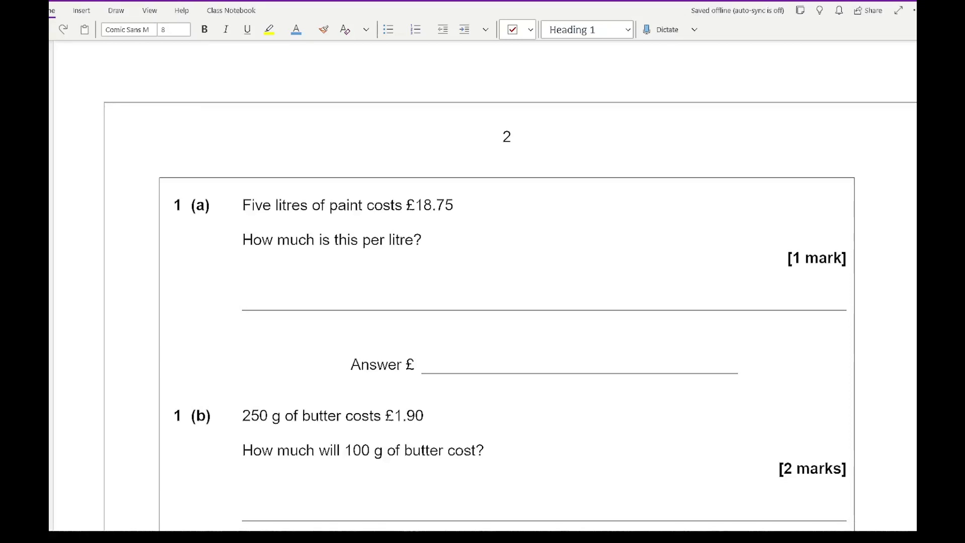
{"action": "left_click", "coordinate": [115, 10]}
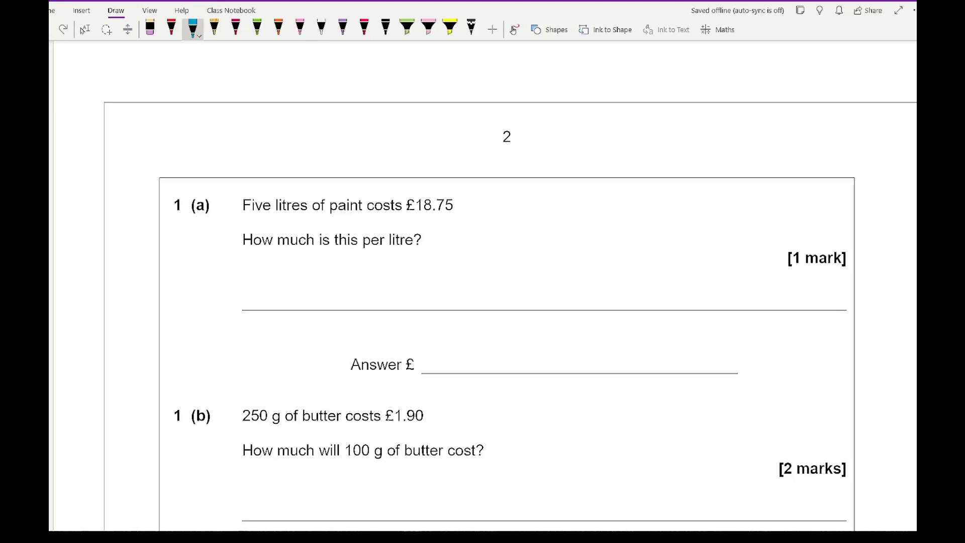
{"action": "left_click_drag", "start_coordinate": [295, 265], "coordinate": [363, 265]}
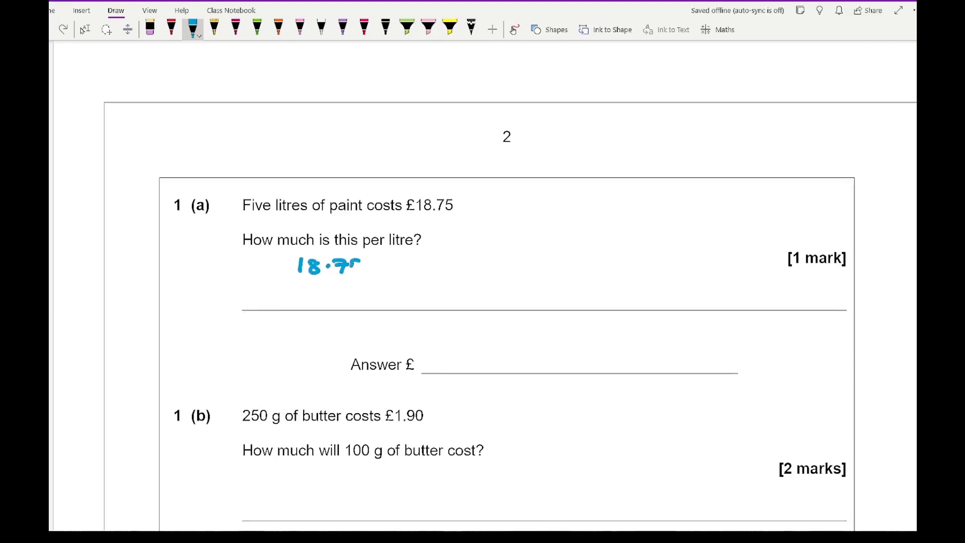
{"action": "left_click_drag", "start_coordinate": [293, 283], "coordinate": [363, 283]}
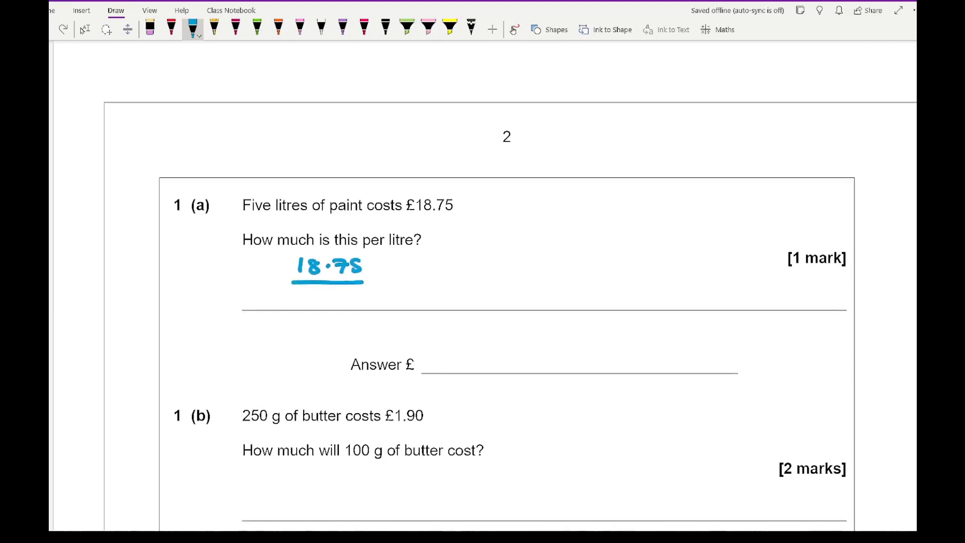
{"action": "left_click_drag", "start_coordinate": [314, 302], "coordinate": [338, 301]}
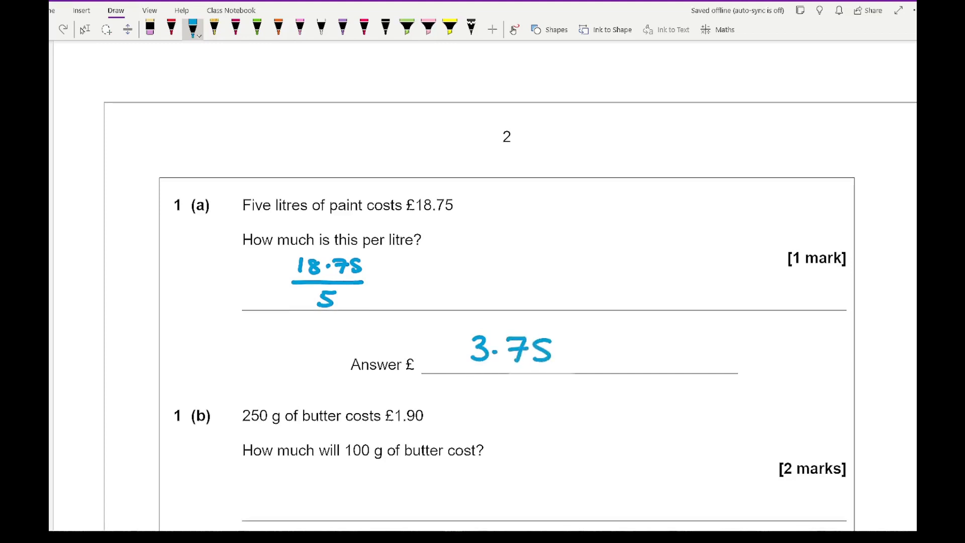
- Write 1.90/250 × 100 in blue ink for question 1(b), answering 0.76
{"action": "scroll", "scroll_direction": "down", "scroll_amount": 3}
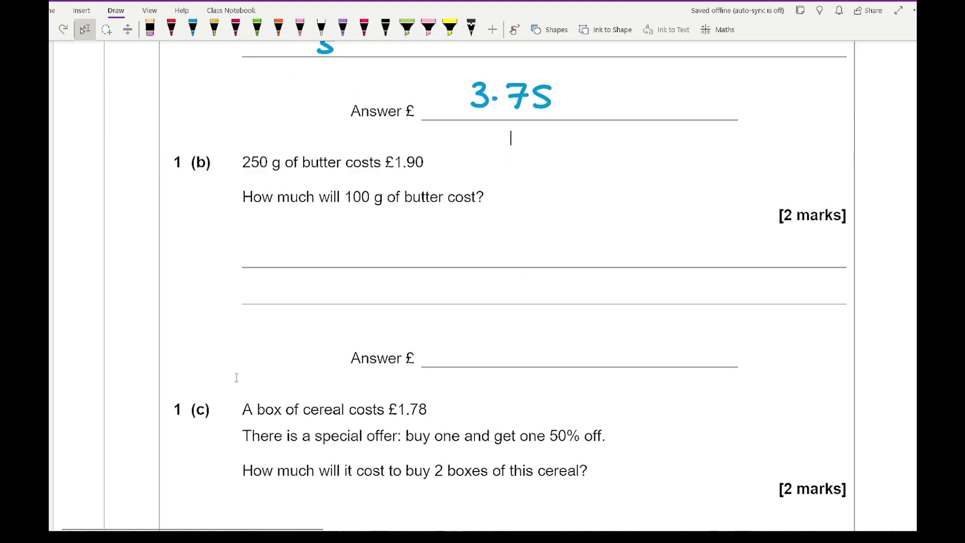
{"action": "left_click", "coordinate": [193, 27]}
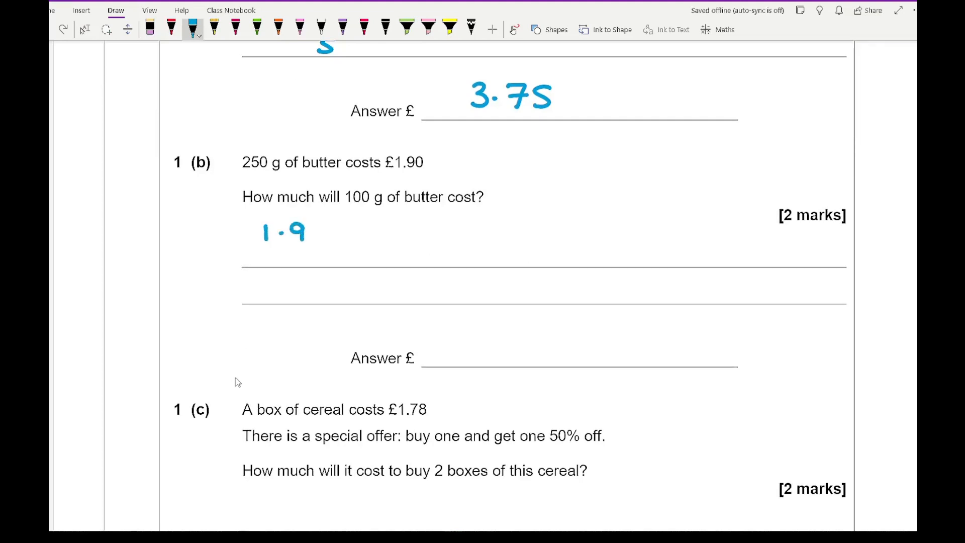
{"action": "left_click_drag", "start_coordinate": [302, 231], "coordinate": [283, 277]}
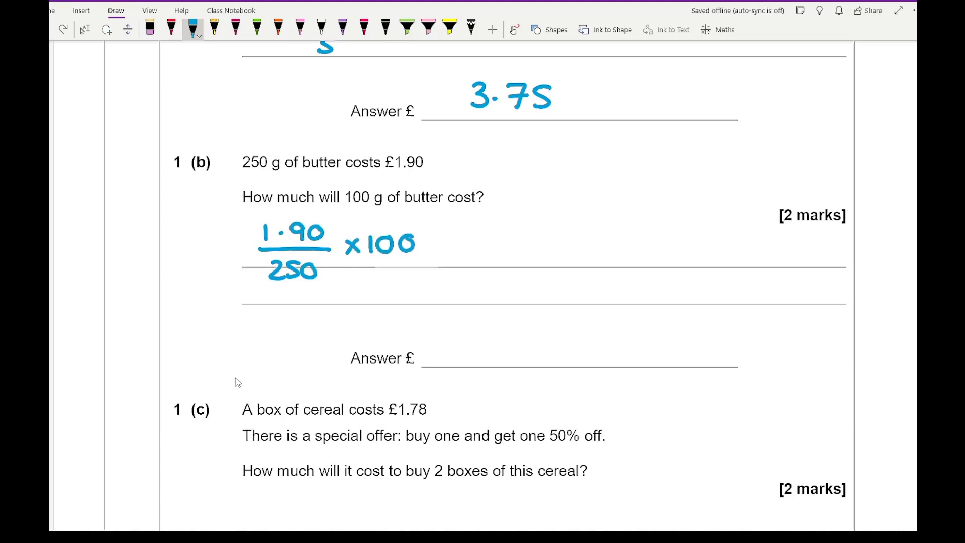
{"action": "left_click_drag", "start_coordinate": [452, 337], "coordinate": [480, 332]}
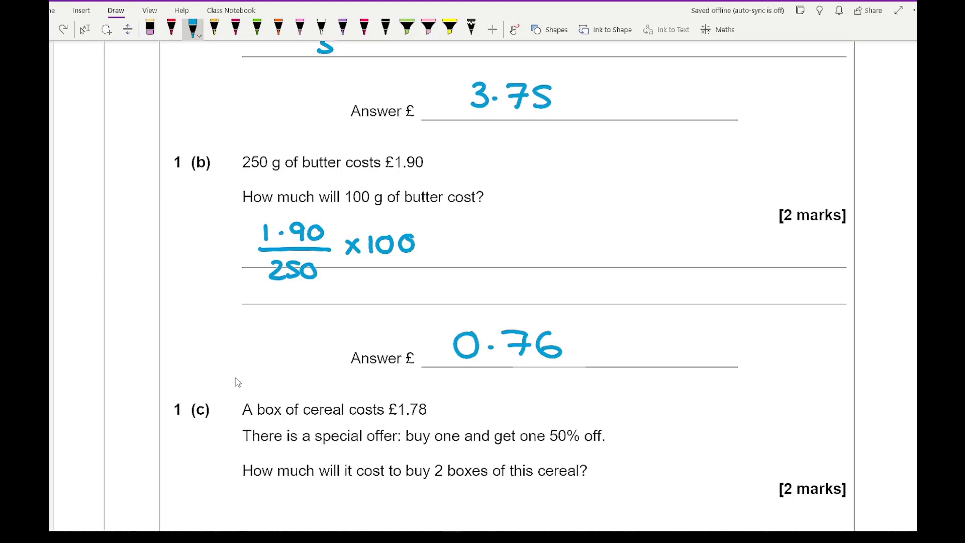
- Write 1.78 + 0.89 in blue ink for question 1(c), with answer 2.67 double-stroked
{"action": "scroll", "scroll_direction": "down", "scroll_amount": 3}
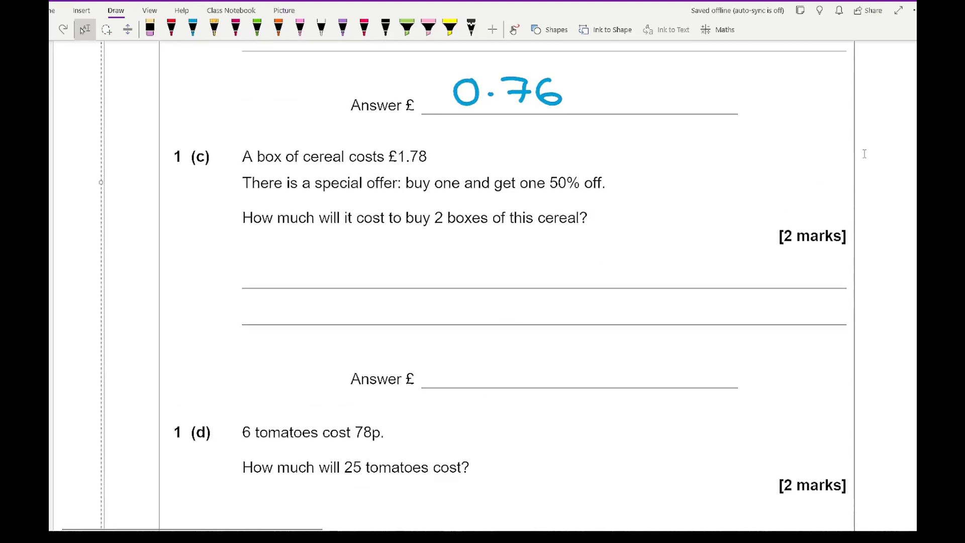
{"action": "left_click", "coordinate": [190, 29]}
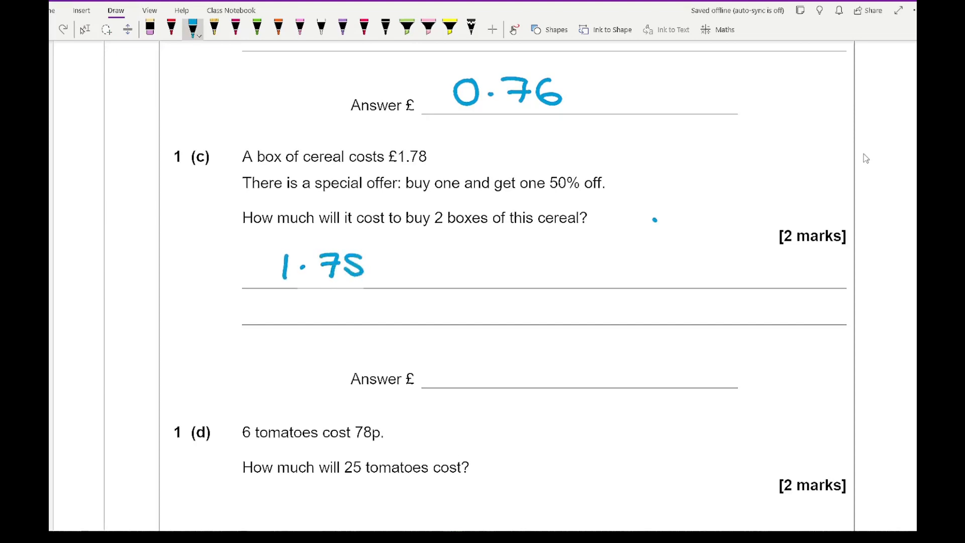
{"action": "left_click_drag", "start_coordinate": [376, 265], "coordinate": [409, 265]}
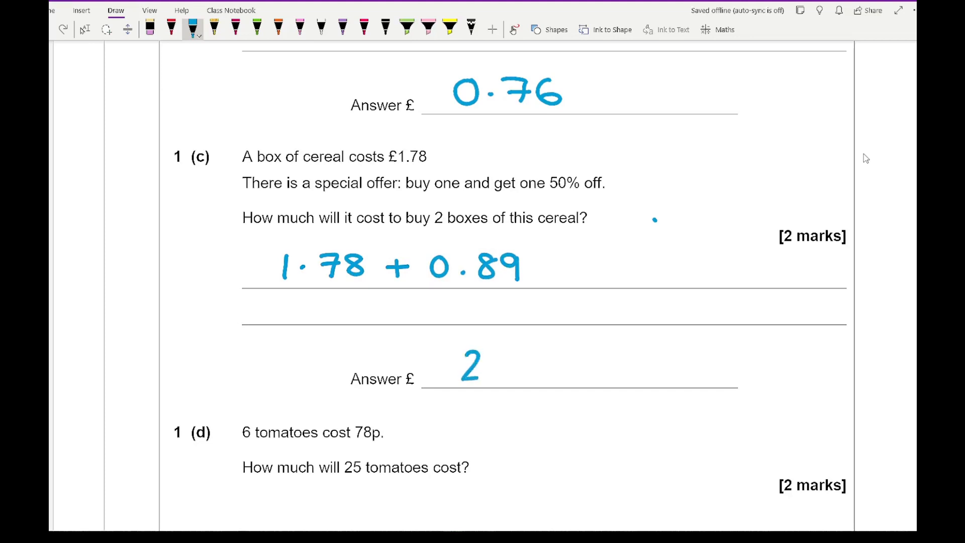
{"action": "left_click_drag", "start_coordinate": [461, 363], "coordinate": [560, 363]}
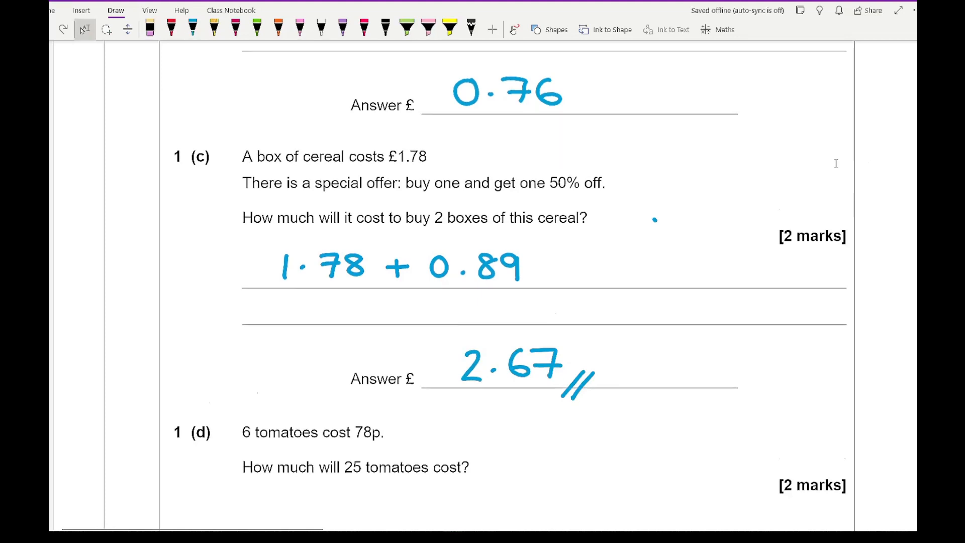
- Write 0.78/6 × 25 in blue ink for question 1(d), answering 3.25
{"action": "scroll", "scroll_direction": "down", "scroll_amount": 3}
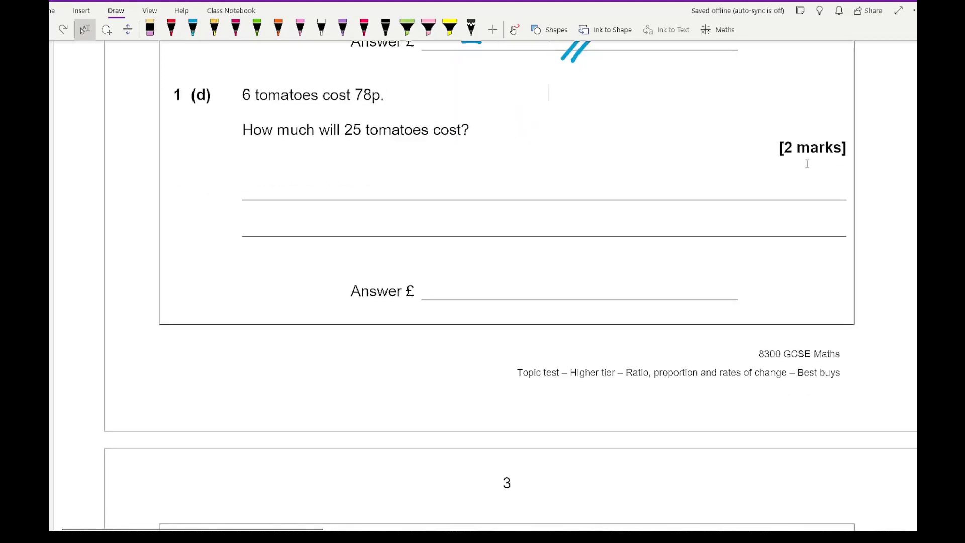
{"action": "mouse_move", "coordinate": [66, 261]}
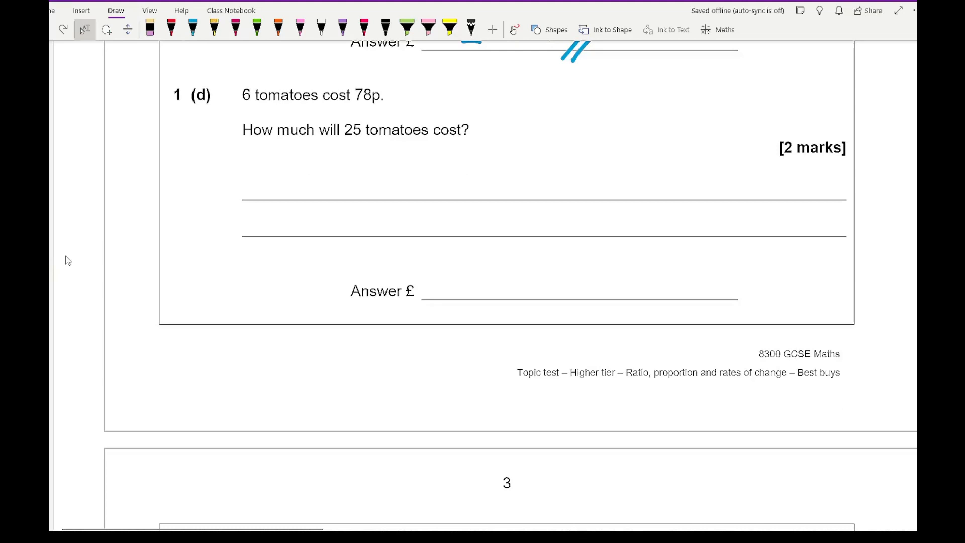
{"action": "left_click", "coordinate": [189, 29]}
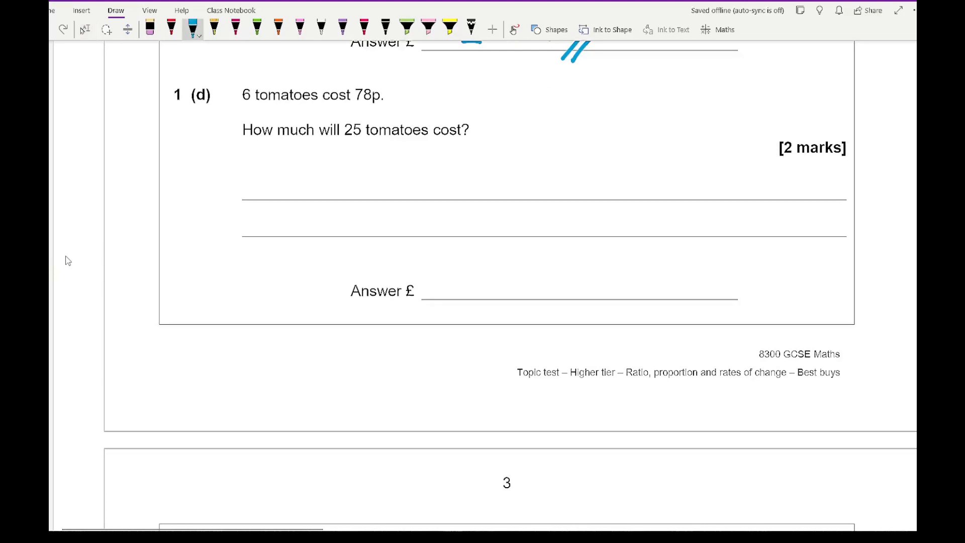
{"action": "left_click_drag", "start_coordinate": [262, 159], "coordinate": [317, 159]}
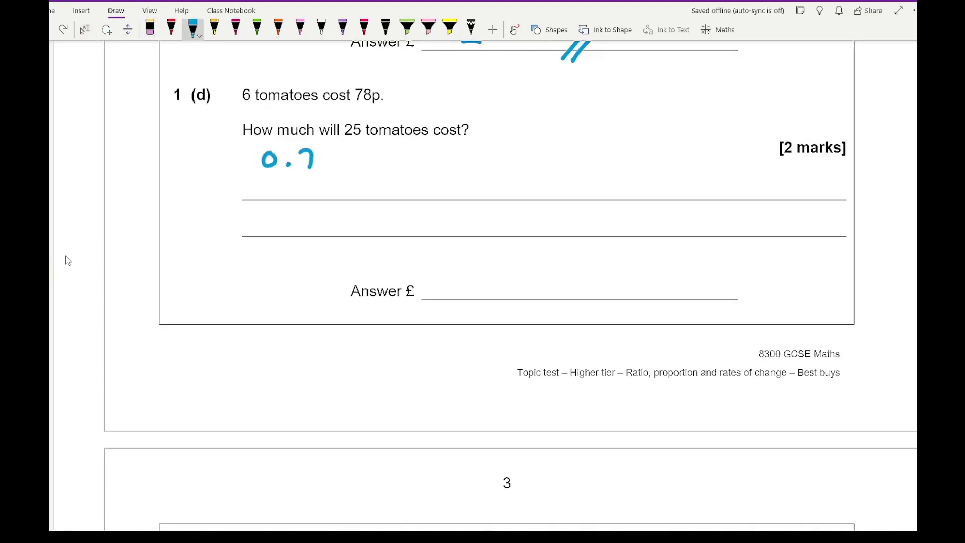
{"action": "left_click_drag", "start_coordinate": [311, 163], "coordinate": [344, 178]}
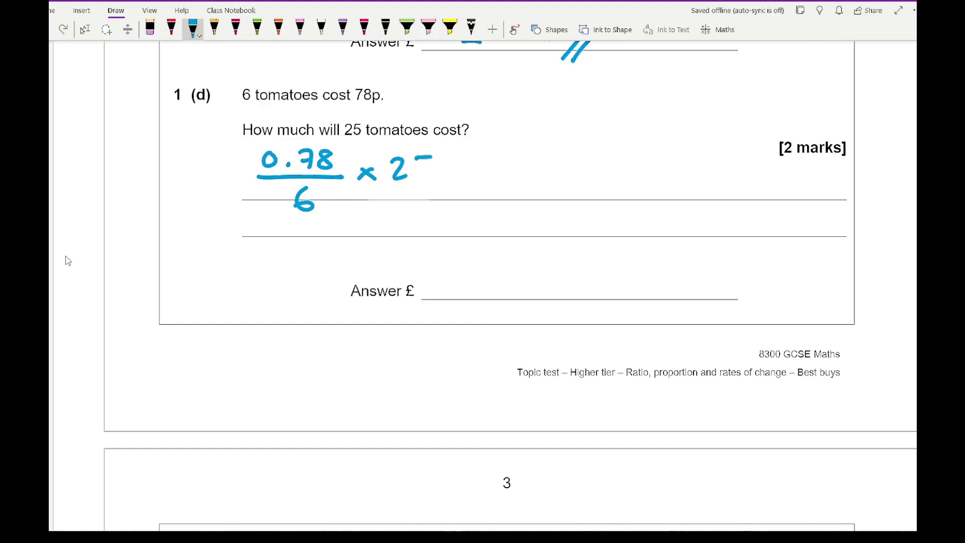
{"action": "left_click_drag", "start_coordinate": [394, 166], "coordinate": [430, 179]}
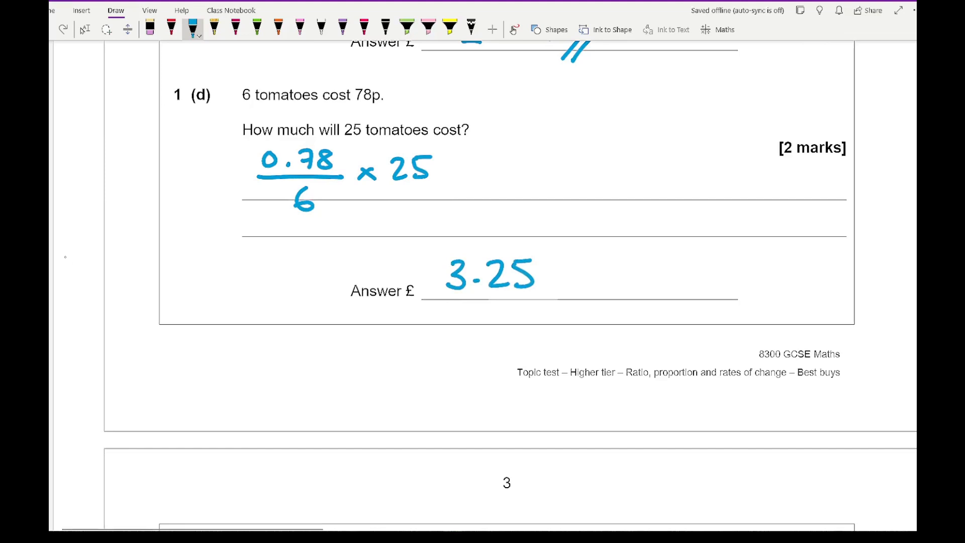
- Write 1.20 ÷ 3 = 0.40 (40p), underline 39p, and answer '1 pepper for 39p'
{"action": "scroll", "scroll_direction": "down", "scroll_amount": 3}
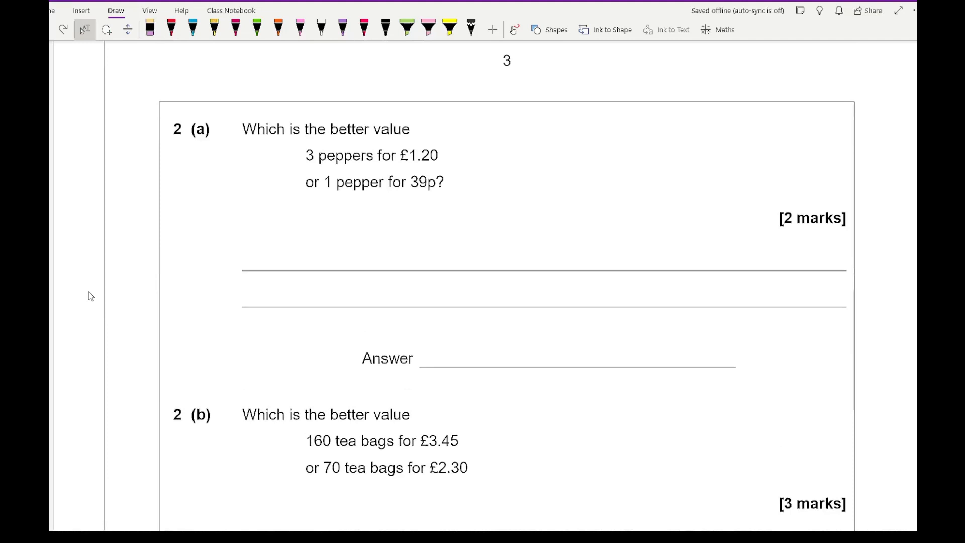
{"action": "left_click", "coordinate": [191, 27]}
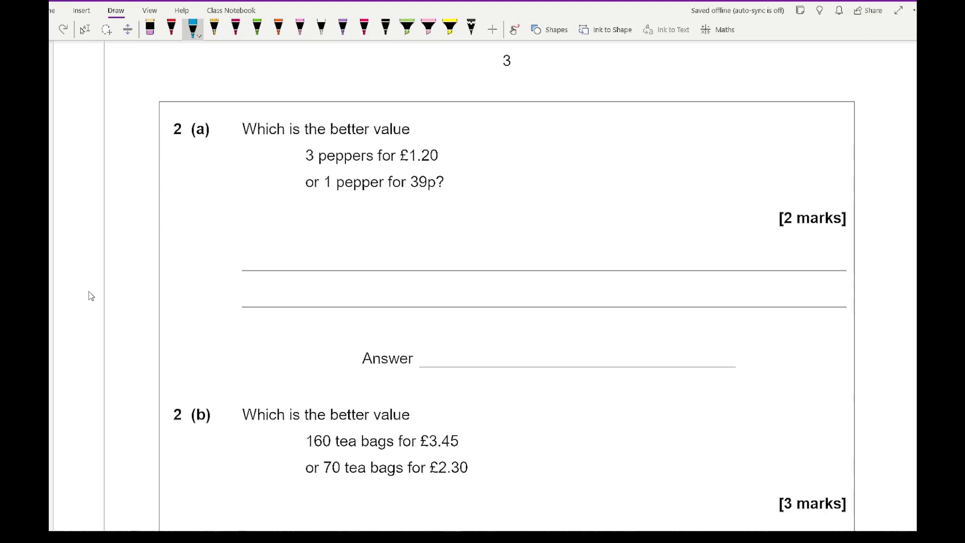
{"action": "left_click_drag", "start_coordinate": [268, 229], "coordinate": [326, 230]}
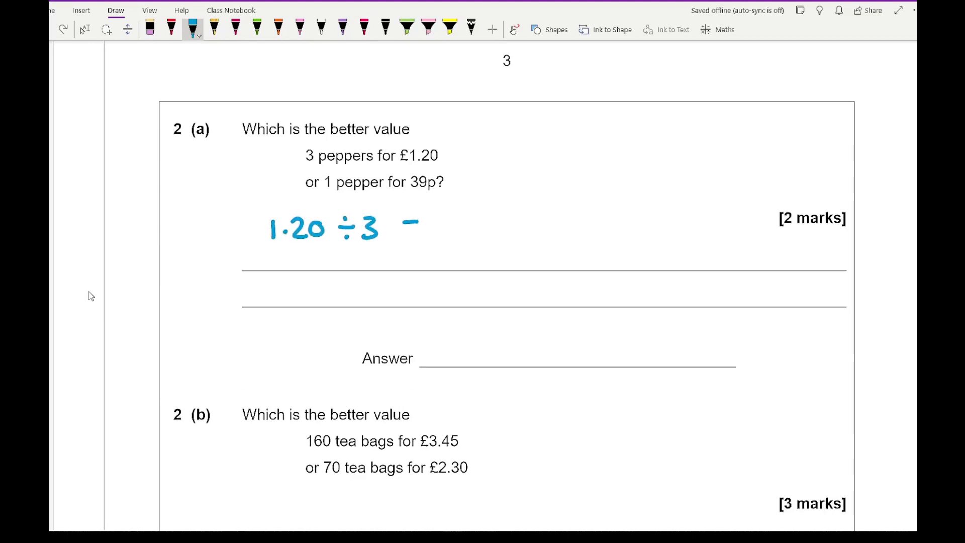
{"action": "left_click_drag", "start_coordinate": [406, 227], "coordinate": [493, 228]}
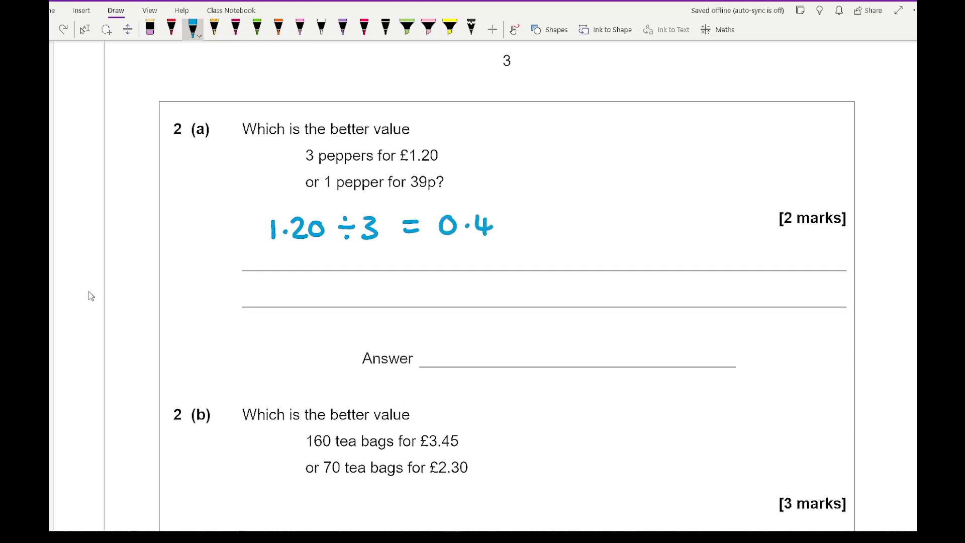
{"action": "left_click_drag", "start_coordinate": [493, 222], "coordinate": [567, 225]}
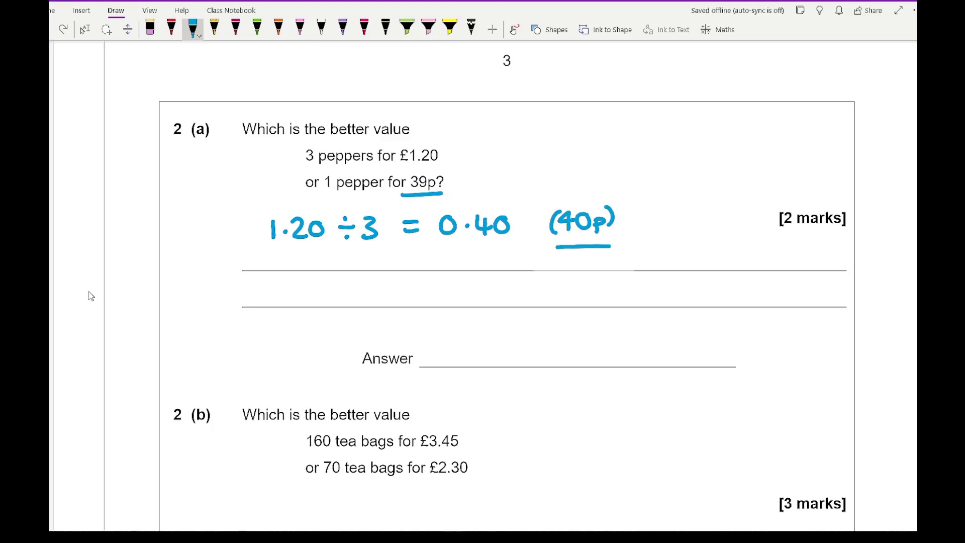
{"action": "left_click_drag", "start_coordinate": [448, 338], "coordinate": [448, 363]}
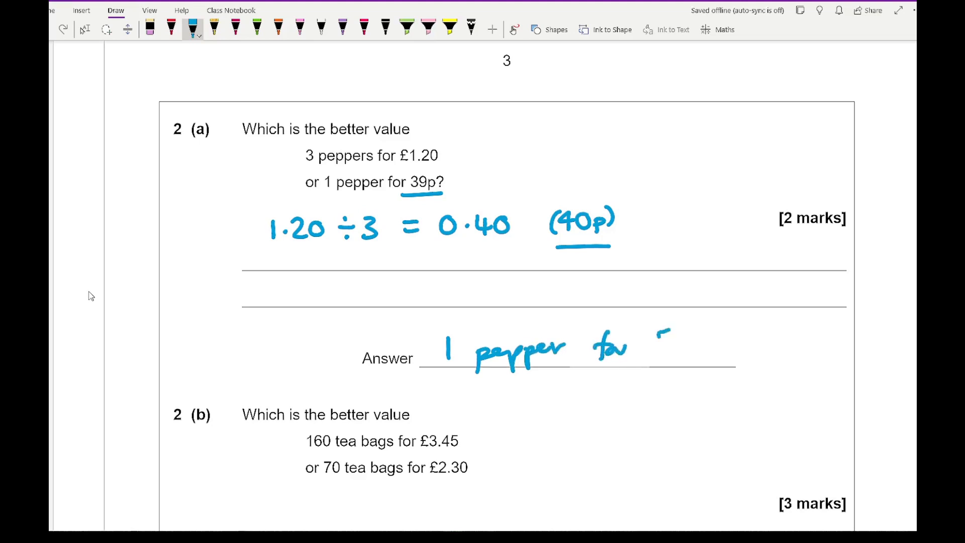
{"action": "left_click_drag", "start_coordinate": [665, 345], "coordinate": [729, 357]}
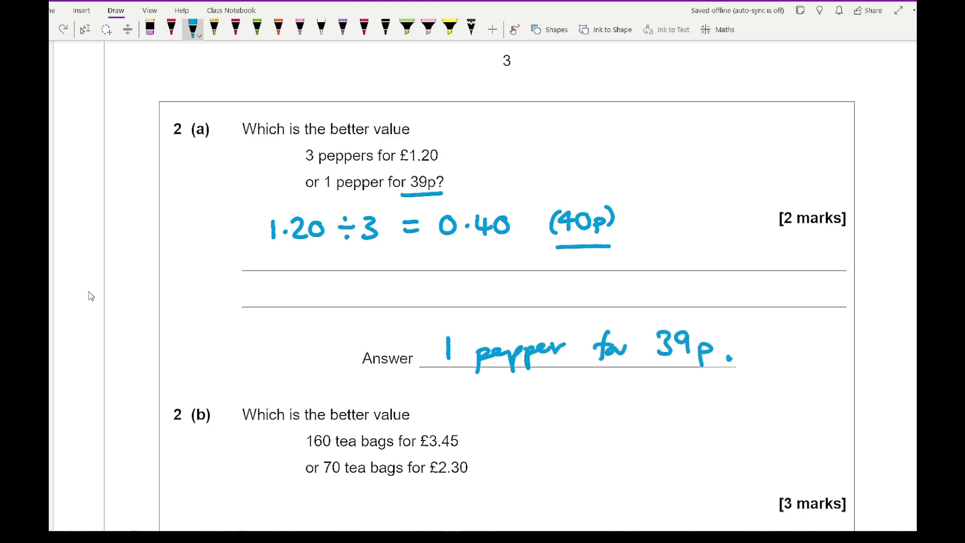
- In red ink, write 46 and 30 bags per £1 for 2(b), answering 160 tea bags
{"action": "scroll", "scroll_direction": "down", "scroll_amount": 3}
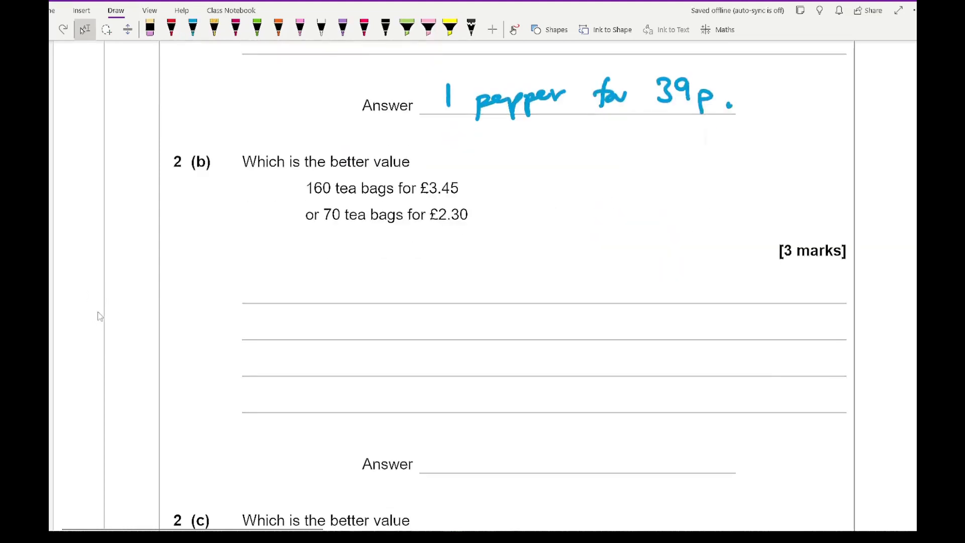
{"action": "mouse_move", "coordinate": [123, 303]}
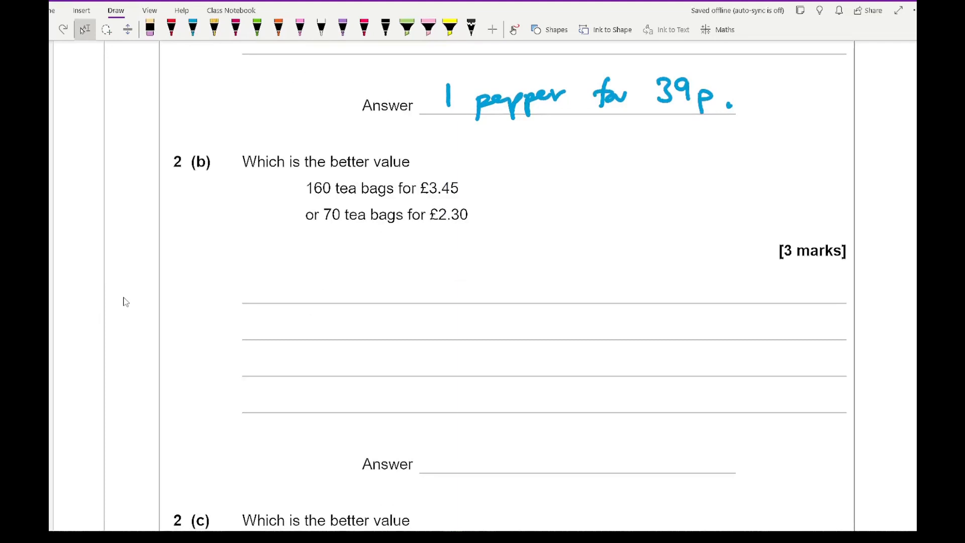
{"action": "left_click", "coordinate": [192, 26]}
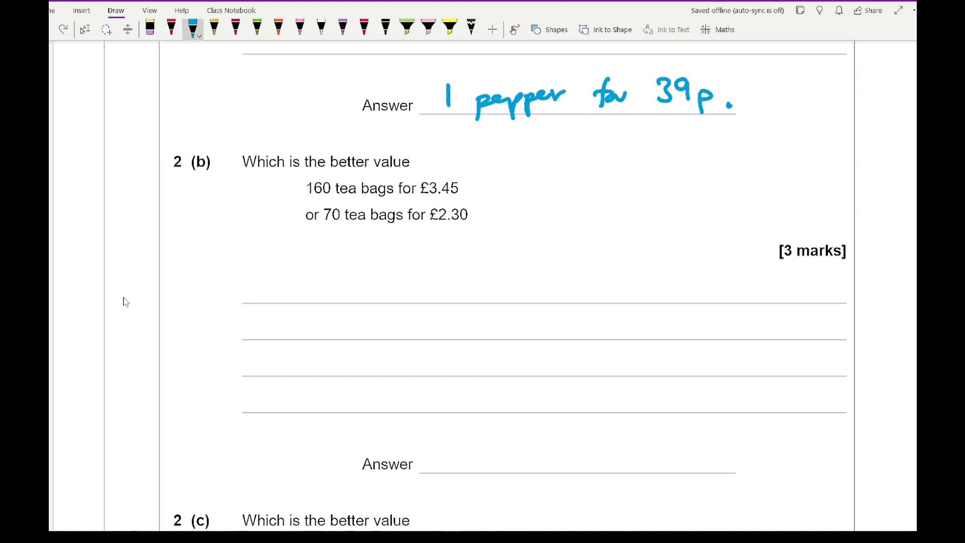
{"action": "left_click", "coordinate": [249, 263]}
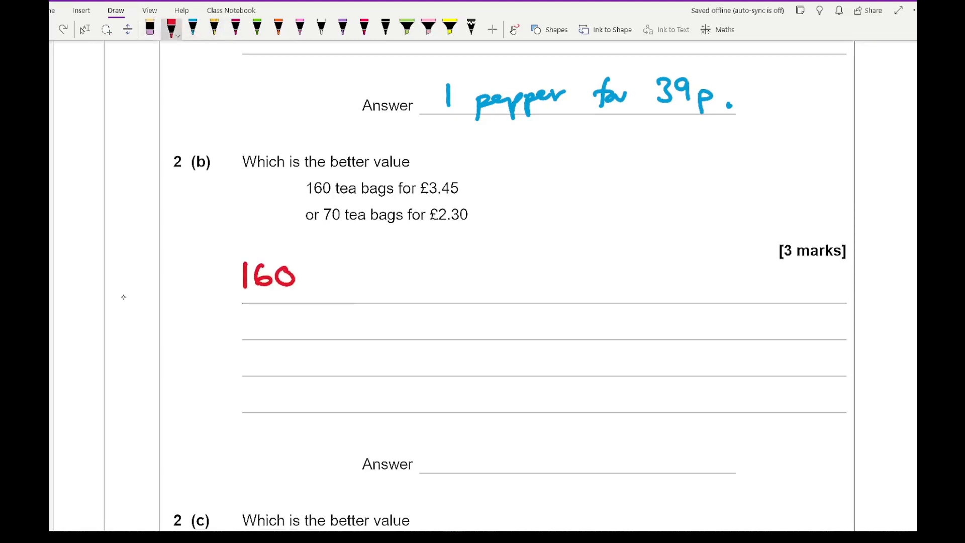
{"action": "left_click_drag", "start_coordinate": [313, 275], "coordinate": [375, 275]}
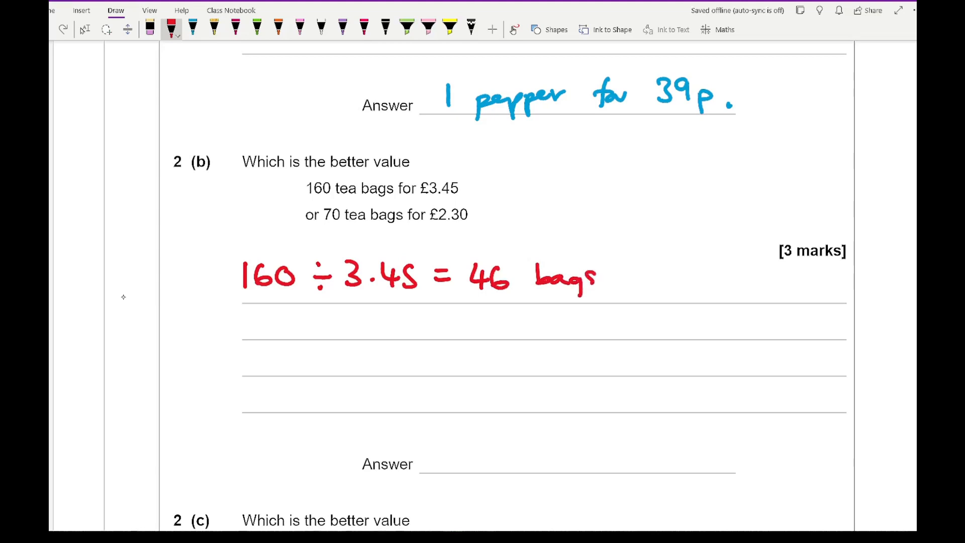
{"action": "left_click_drag", "start_coordinate": [616, 277], "coordinate": [708, 277]}
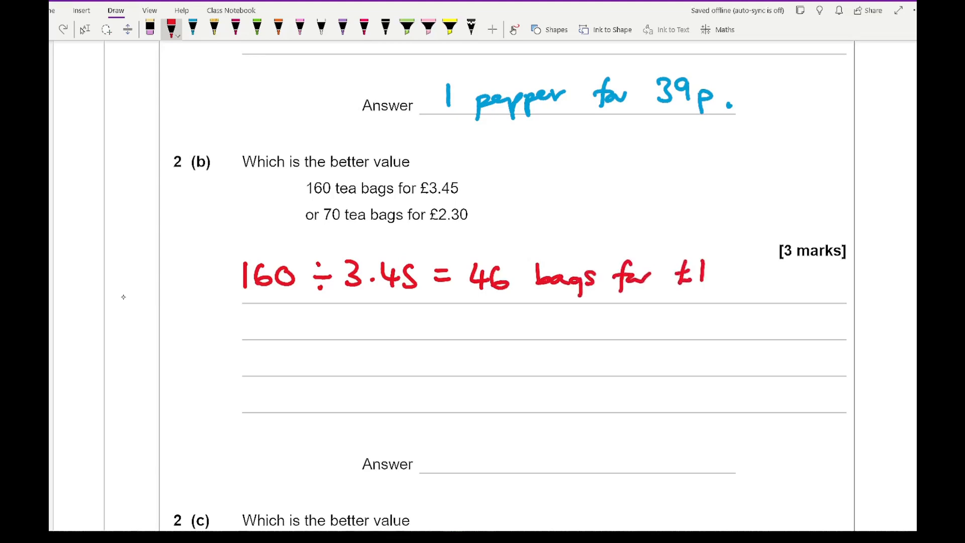
{"action": "left_click_drag", "start_coordinate": [252, 307], "coordinate": [259, 332]}
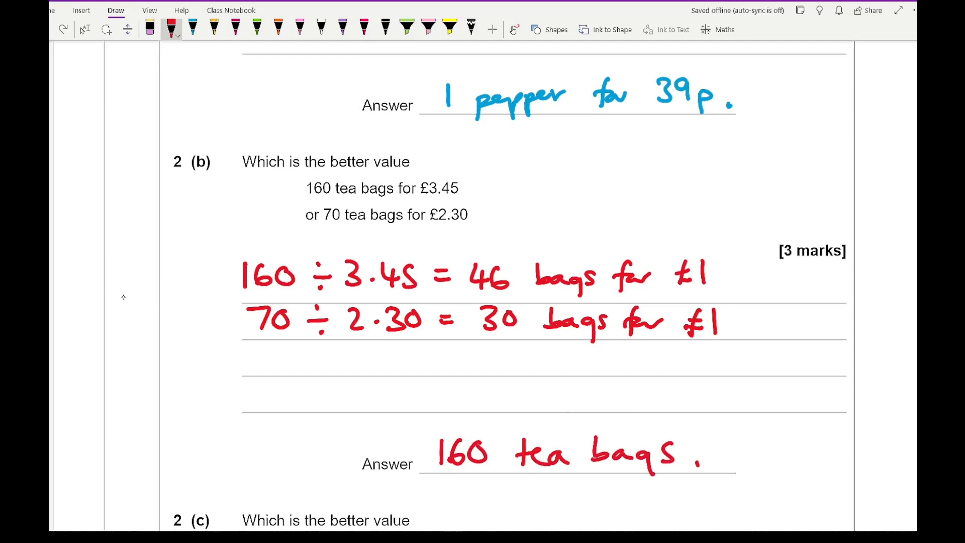
- In red ink, write 450 ml ÷ 1.35 = 333.3 ml per £ for 2(c)
{"action": "scroll", "scroll_direction": "down", "scroll_amount": 3}
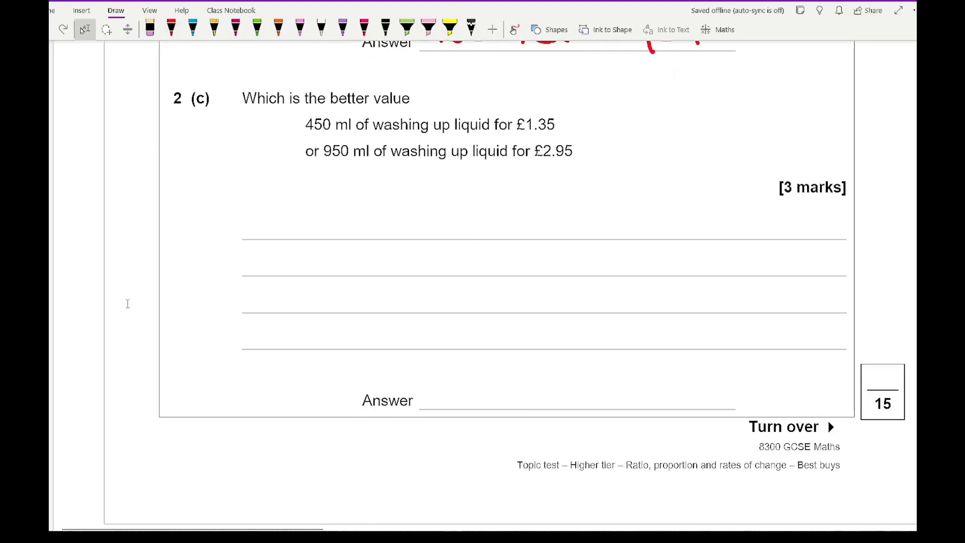
{"action": "left_click", "coordinate": [173, 28]}
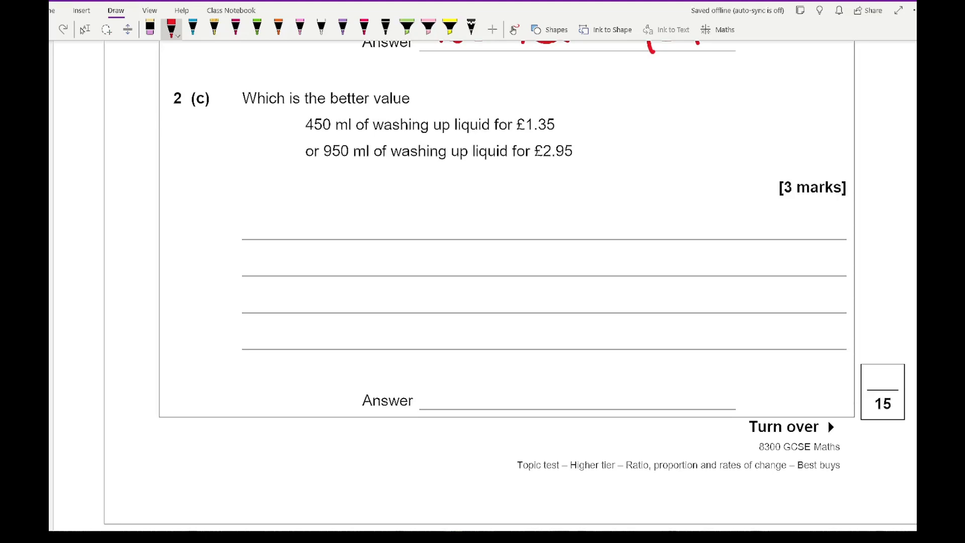
{"action": "left_click", "coordinate": [240, 210]}
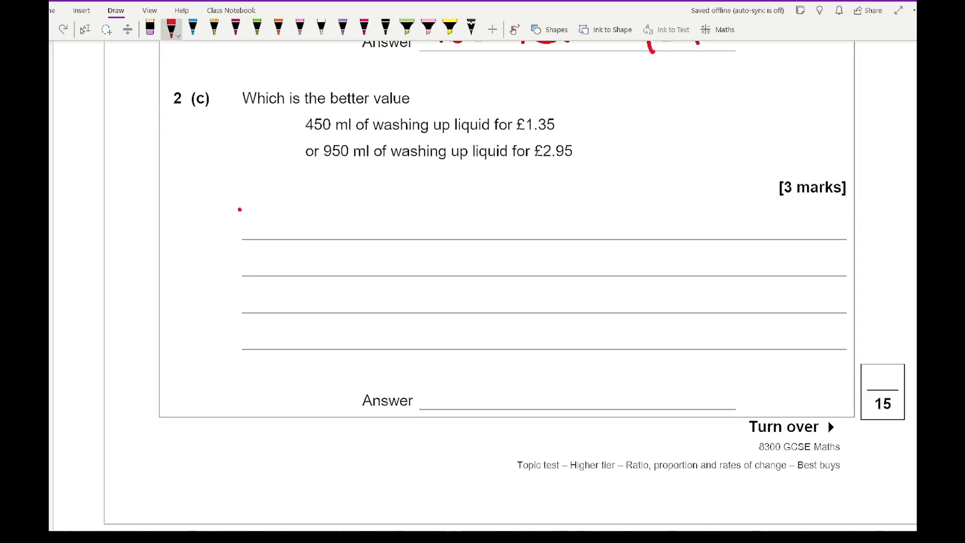
{"action": "left_click_drag", "start_coordinate": [234, 222], "coordinate": [326, 222]}
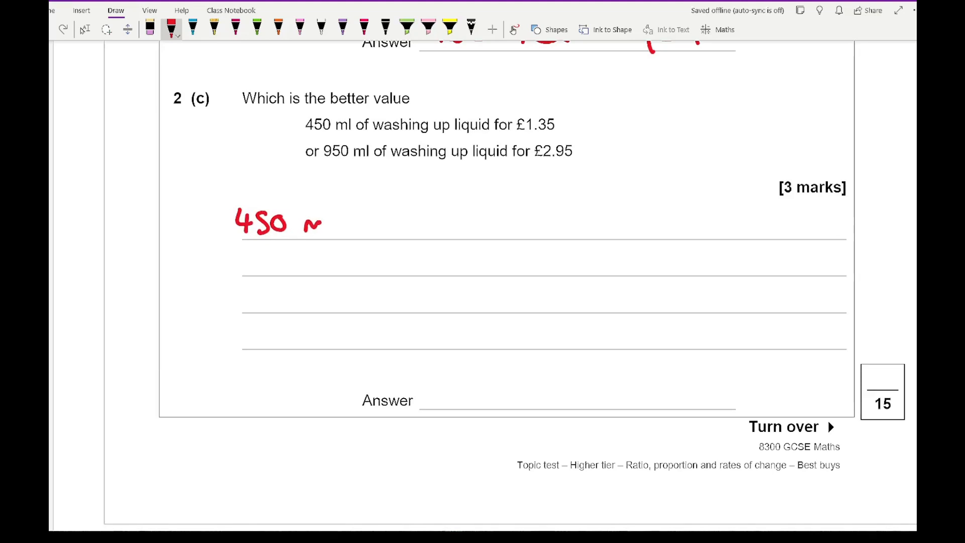
{"action": "left_click_drag", "start_coordinate": [301, 222], "coordinate": [369, 222]}
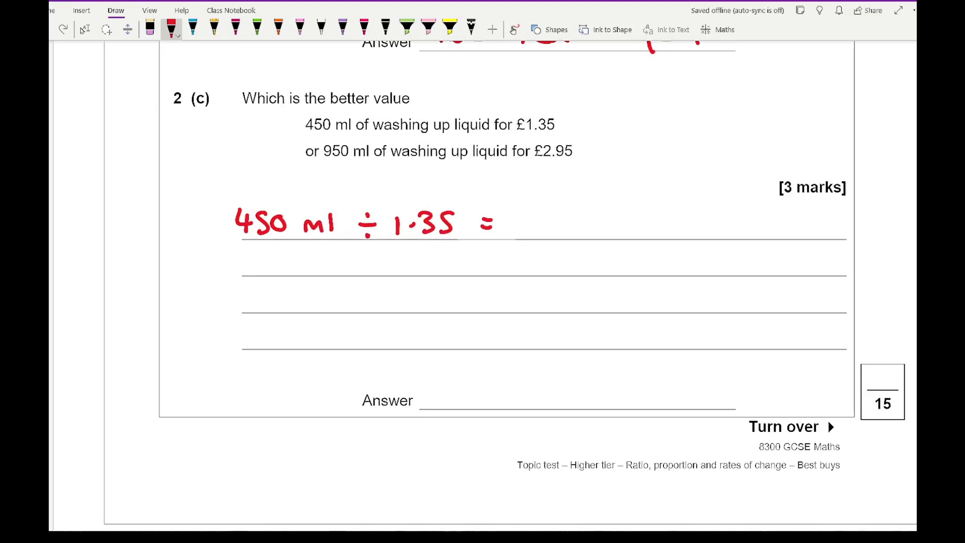
{"action": "left_click_drag", "start_coordinate": [524, 221], "coordinate": [560, 222]}
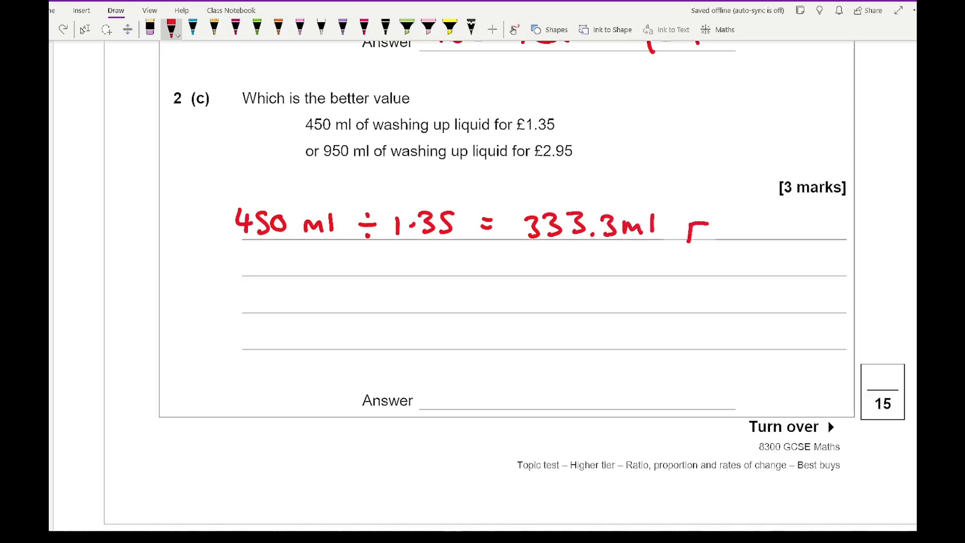
{"action": "left_click_drag", "start_coordinate": [690, 228], "coordinate": [776, 228]}
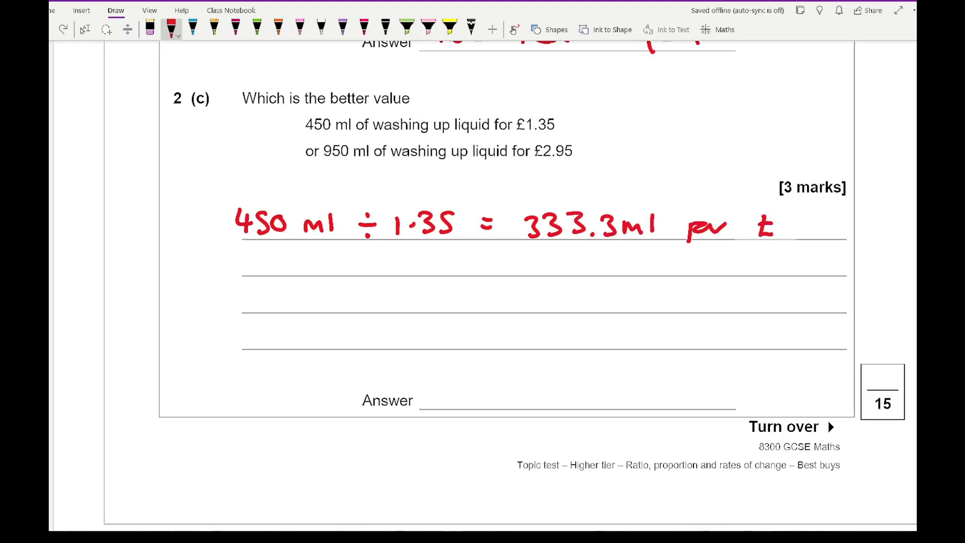
- Write the 950 ml ÷ 2.95 = 322 ml per £ working, erase a wrong digit, and answer 450ml
{"action": "left_click_drag", "start_coordinate": [240, 286], "coordinate": [252, 282]}
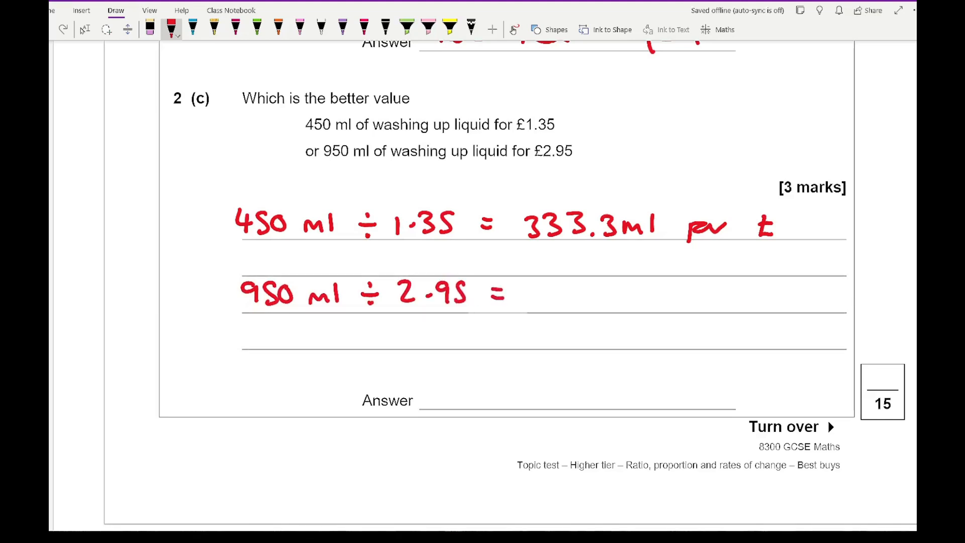
{"action": "left_click_drag", "start_coordinate": [529, 283], "coordinate": [539, 307]}
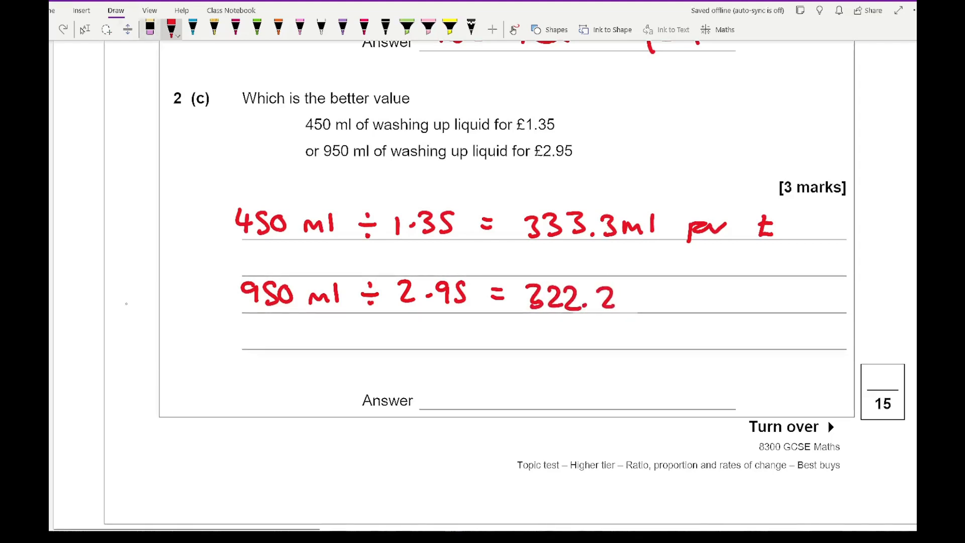
{"action": "left_click", "coordinate": [148, 28]}
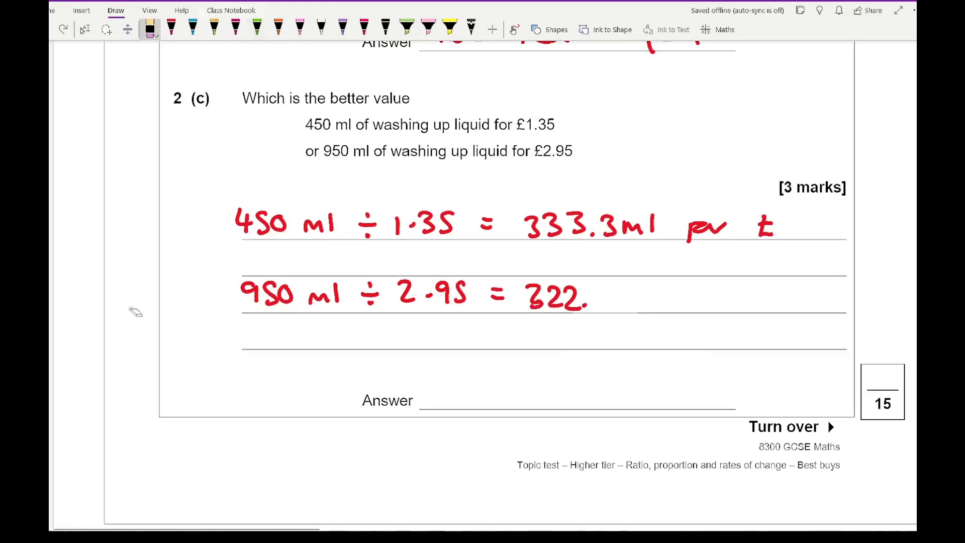
{"action": "left_click", "coordinate": [173, 24]}
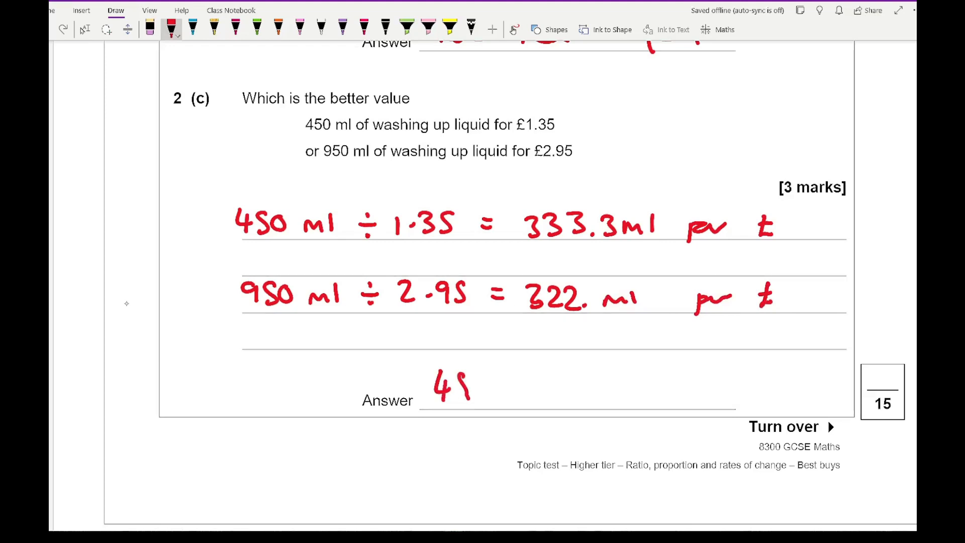
{"action": "left_click_drag", "start_coordinate": [437, 388], "coordinate": [511, 388]}
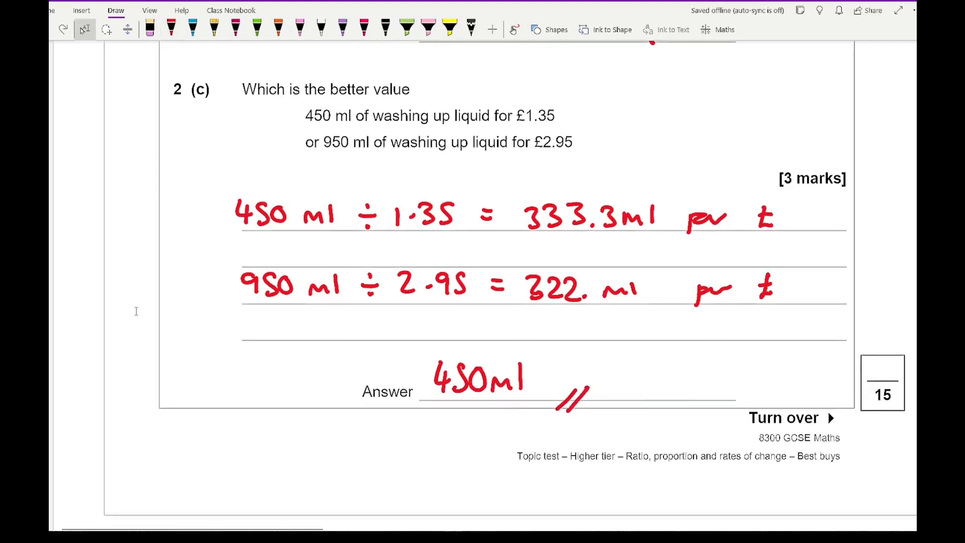
- Write and underline a red 'Candles +' heading under question 3
{"action": "scroll", "scroll_direction": "down", "scroll_amount": 3}
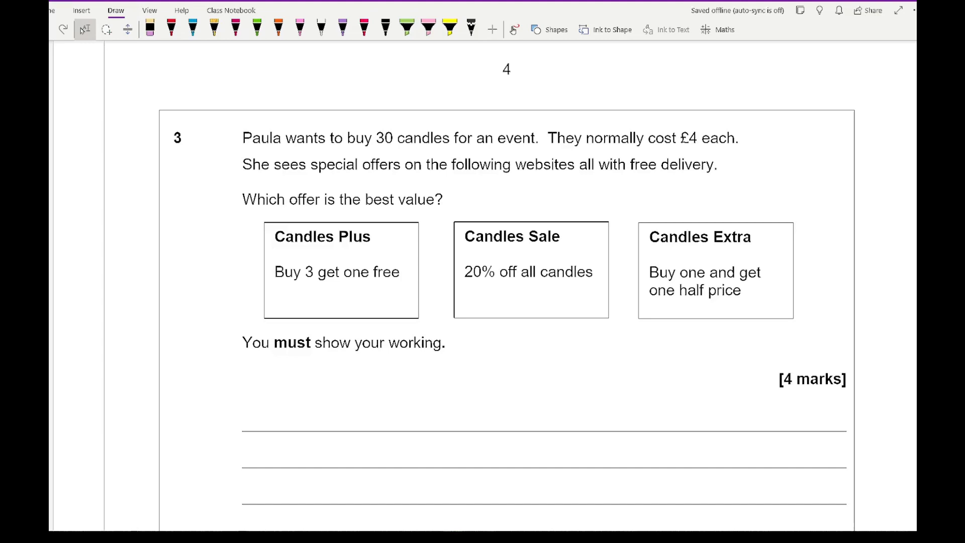
{"action": "left_click", "coordinate": [174, 26]}
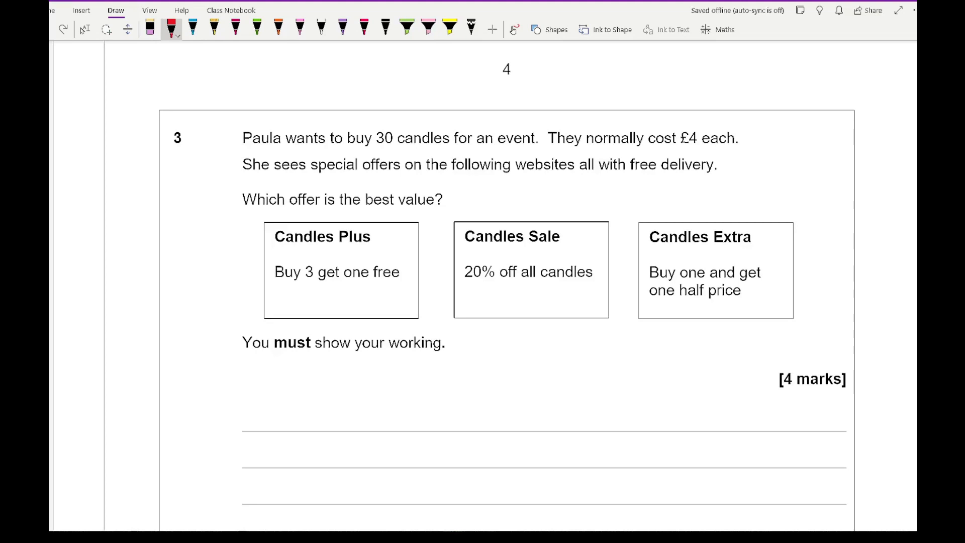
{"action": "scroll", "scroll_direction": "down", "scroll_amount": 3}
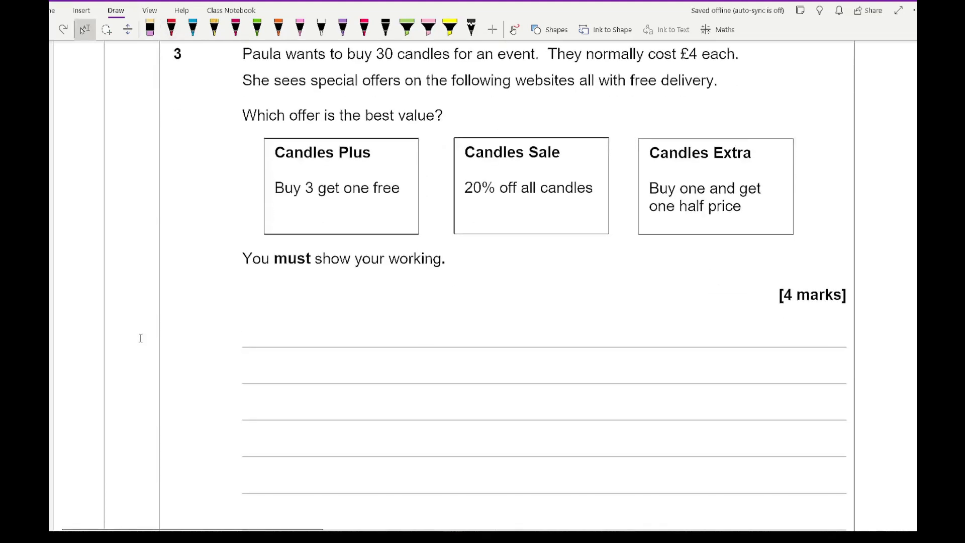
{"action": "left_click", "coordinate": [174, 27]}
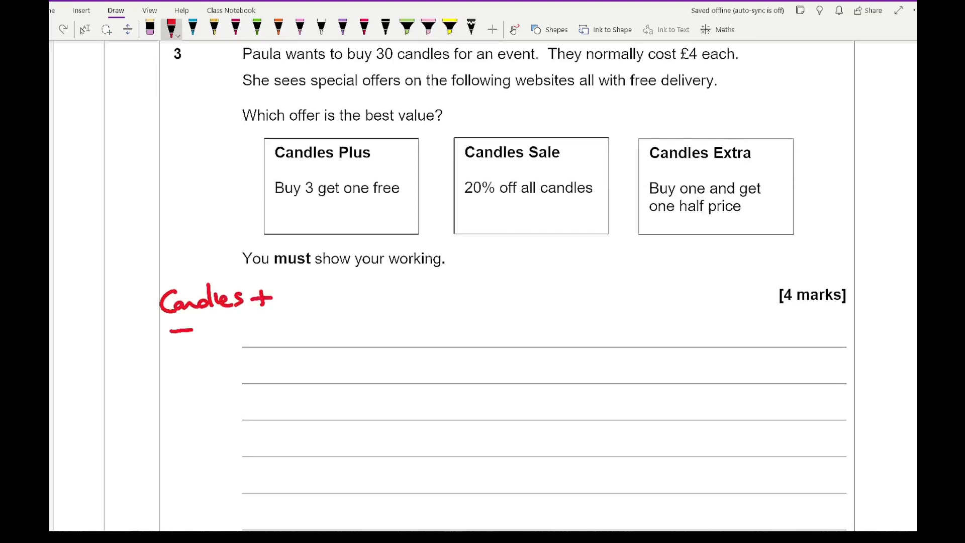
{"action": "left_click_drag", "start_coordinate": [167, 326], "coordinate": [290, 314]}
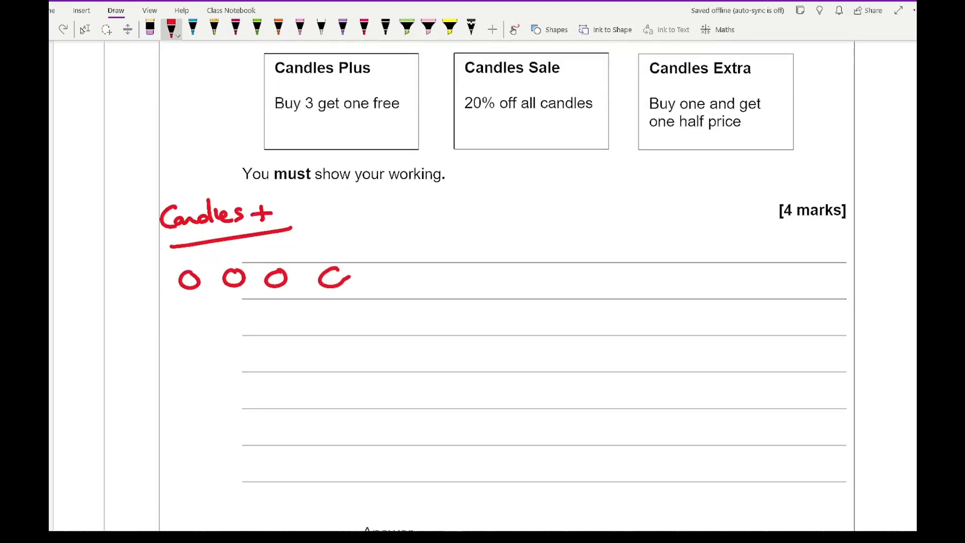
- Draw six rows of small red circles representing candles
{"action": "left_click_drag", "start_coordinate": [176, 310], "coordinate": [283, 311]}
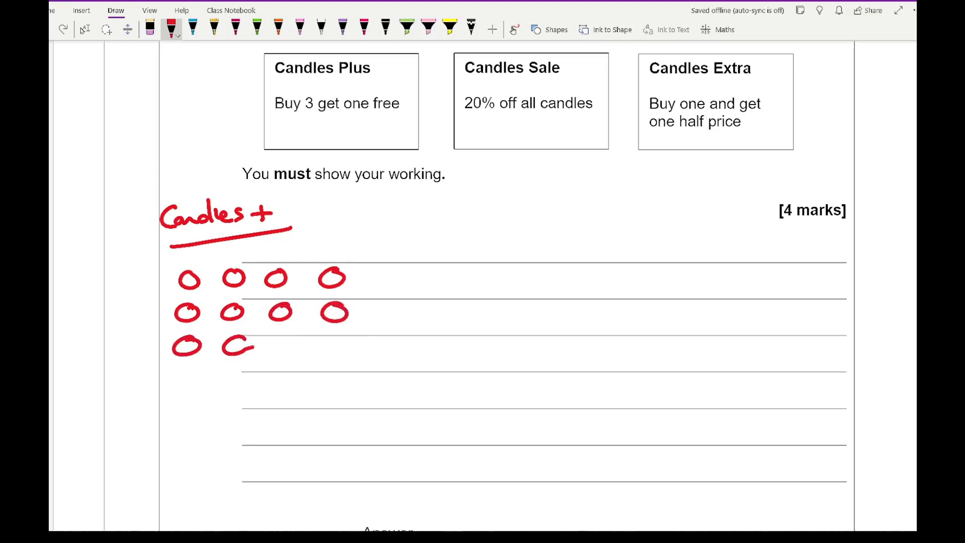
{"action": "left_click_drag", "start_coordinate": [234, 345], "coordinate": [185, 382]}
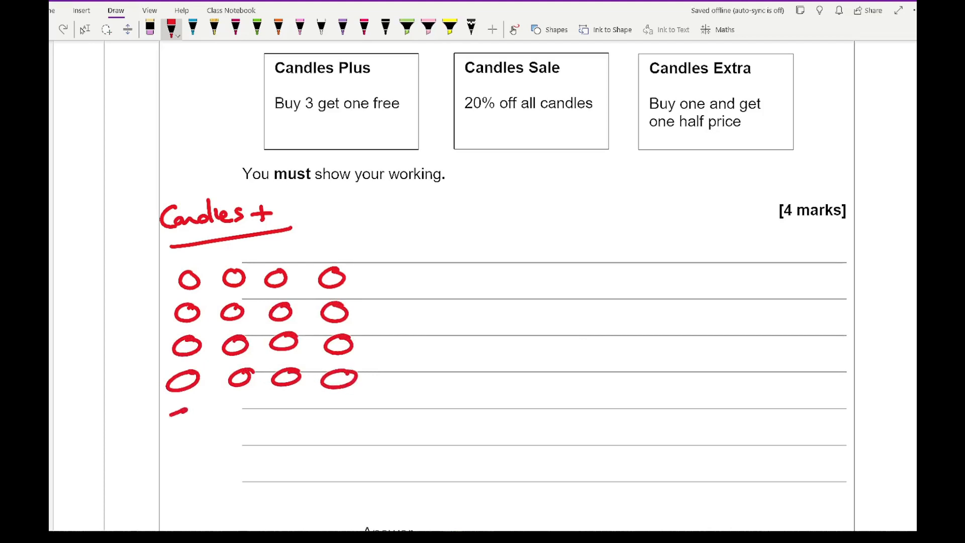
{"action": "left_click_drag", "start_coordinate": [172, 412], "coordinate": [360, 410]}
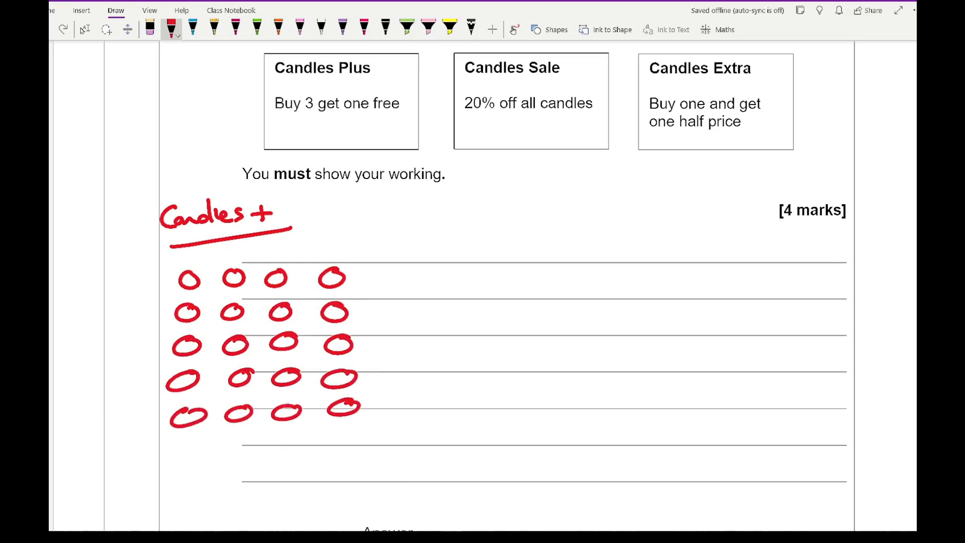
{"action": "left_click_drag", "start_coordinate": [179, 447], "coordinate": [351, 447]}
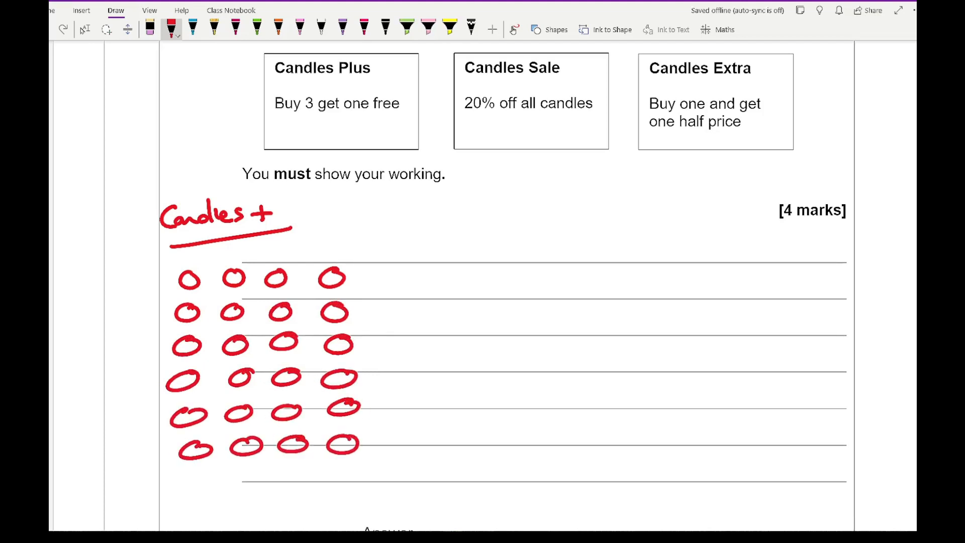
{"action": "left_click_drag", "start_coordinate": [181, 474], "coordinate": [258, 483]}
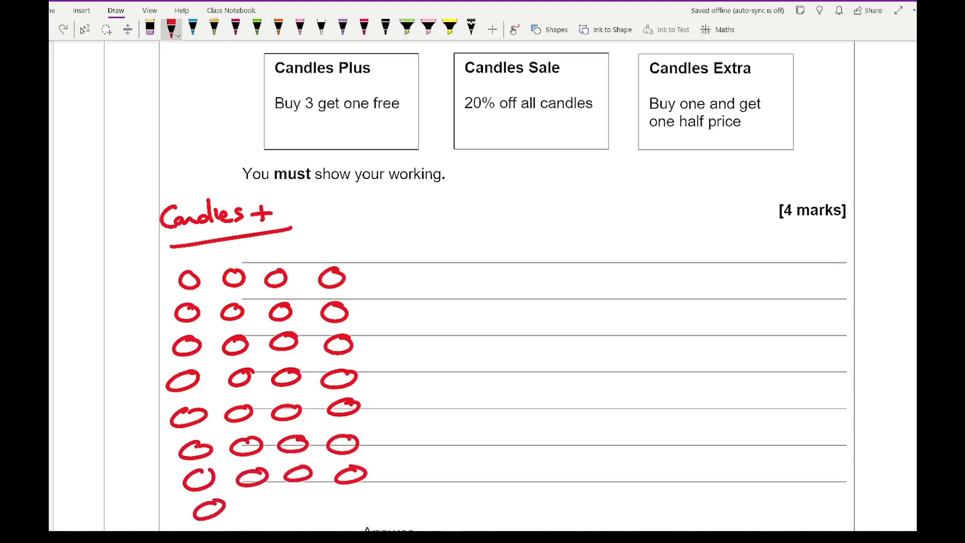
- Write 23 × 4 = £92 below the circle diagram and underline the total
{"action": "scroll", "scroll_direction": "down", "scroll_amount": 3}
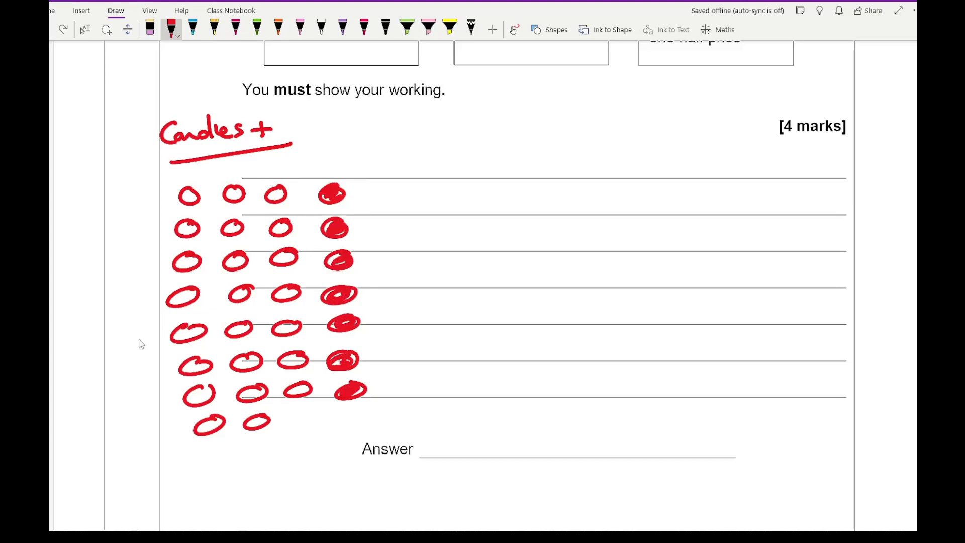
{"action": "left_click_drag", "start_coordinate": [130, 468], "coordinate": [167, 480]}
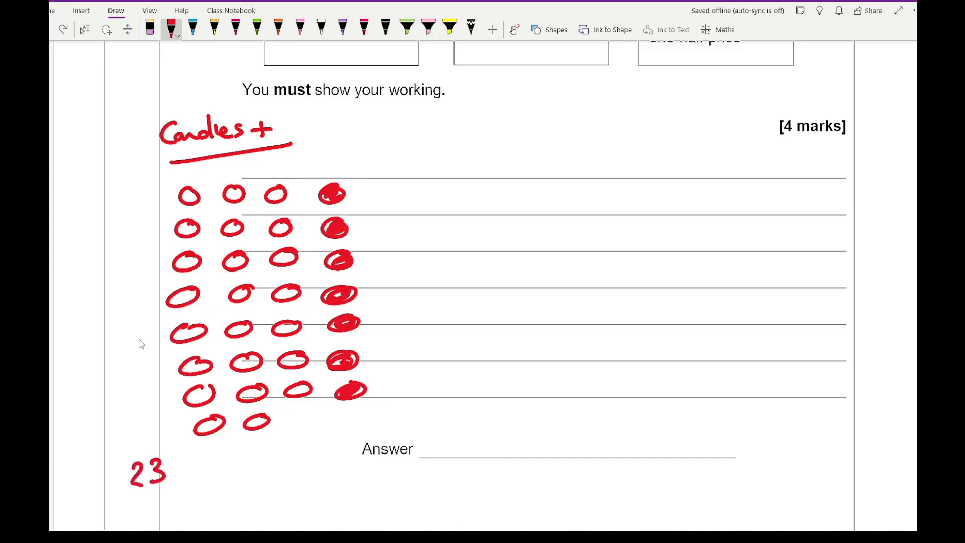
{"action": "left_click_drag", "start_coordinate": [178, 471], "coordinate": [215, 468]}
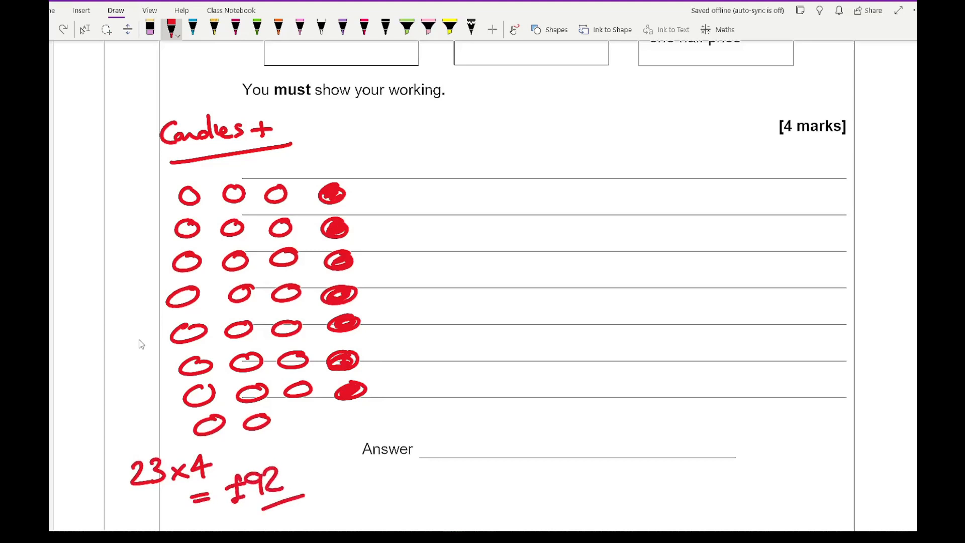
{"action": "left_click_drag", "start_coordinate": [389, 110], "coordinate": [390, 167]}
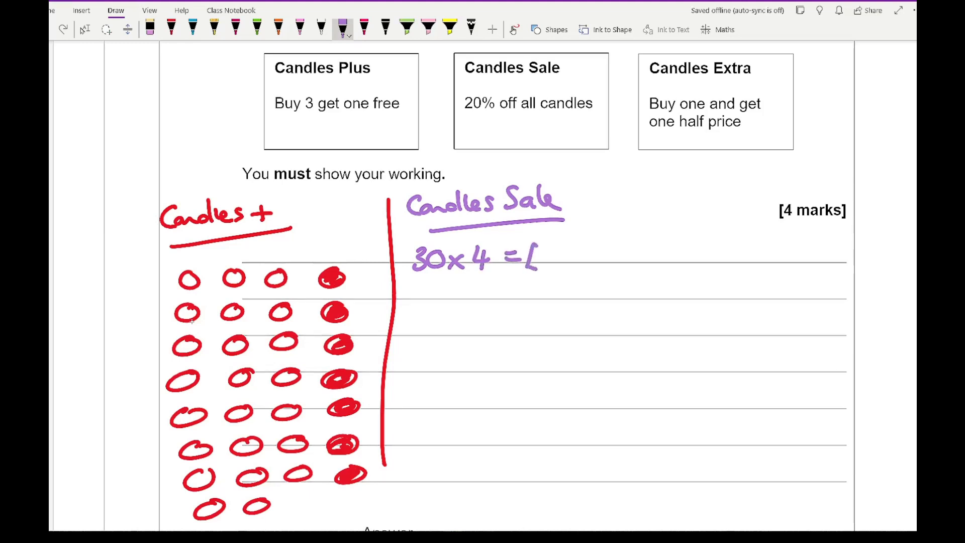
- Add £120 and the × 0.8 = £96 discount step to the purple Candles Sale column
{"action": "type", "text": "£120"}
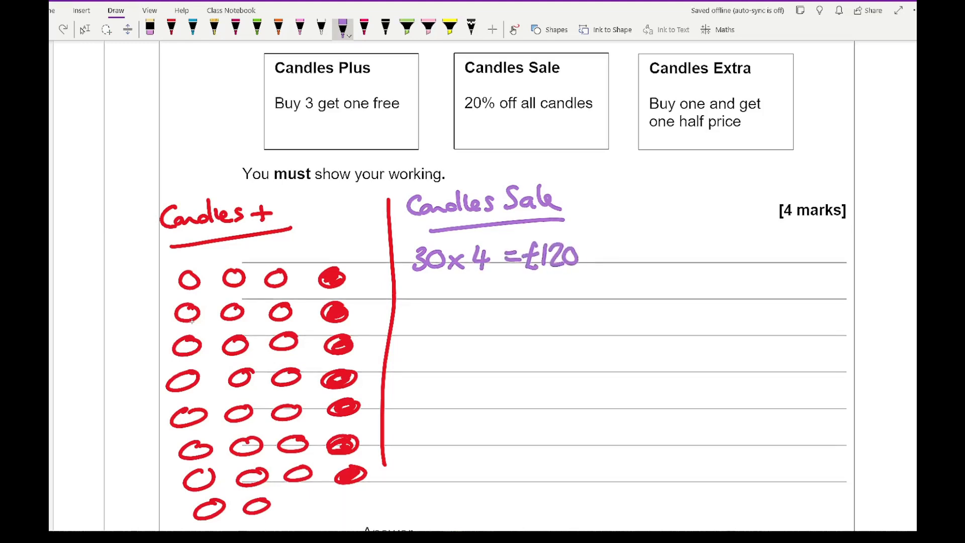
{"action": "left_click_drag", "start_coordinate": [425, 298], "coordinate": [468, 307]}
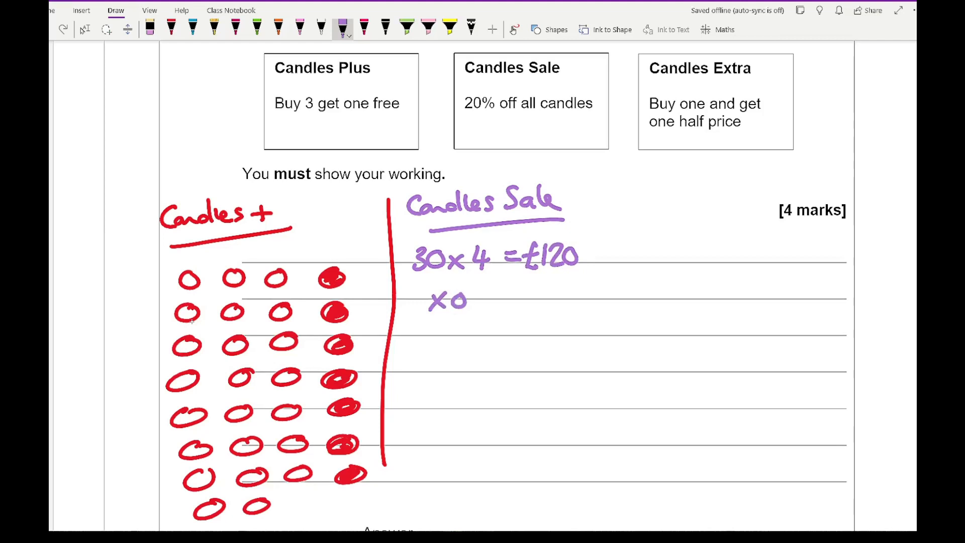
{"action": "type", "text": ".8 = £96"}
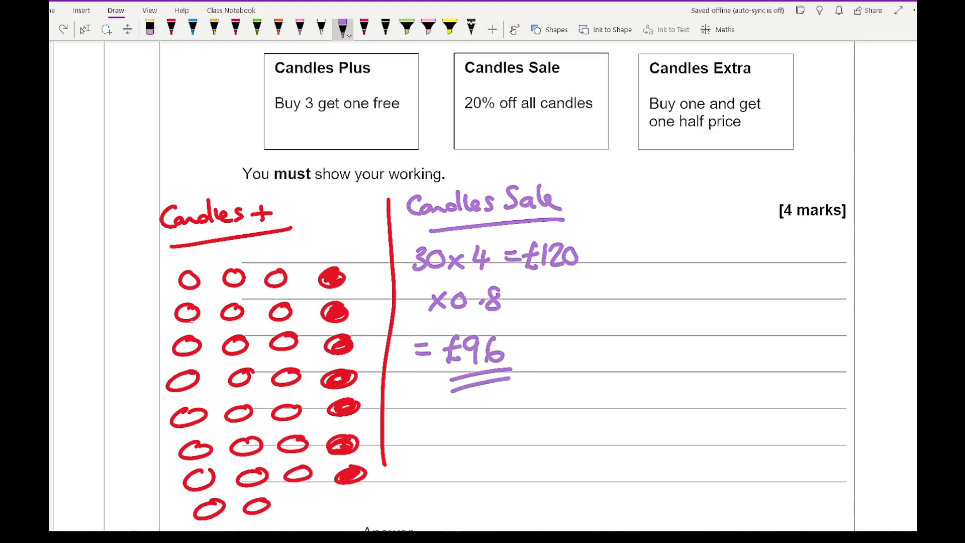
{"action": "left_click", "coordinate": [278, 27]}
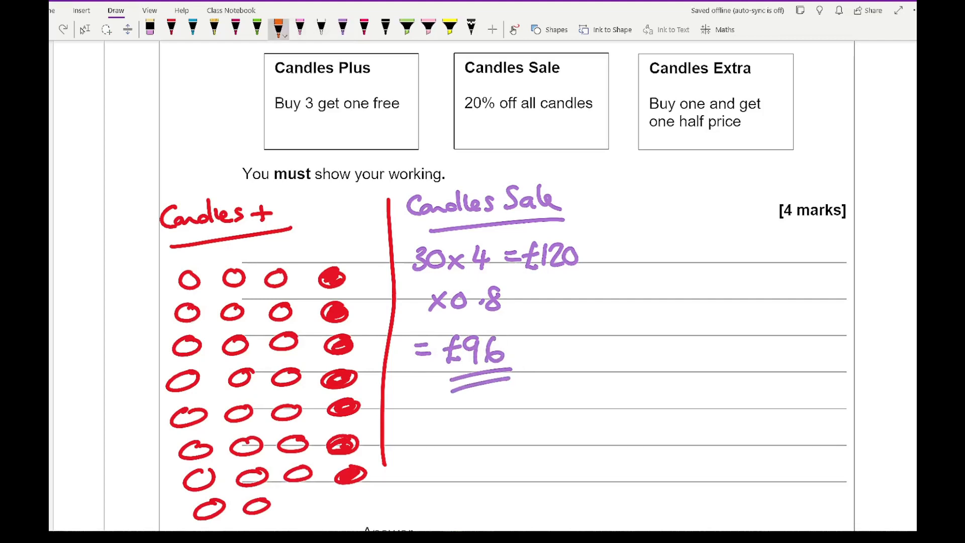
- Write orange Candles Extra working (15×4)+(15×2) = £90 and answer CANDLES EXTRA
{"action": "left_click_drag", "start_coordinate": [600, 191], "coordinate": [591, 449]}
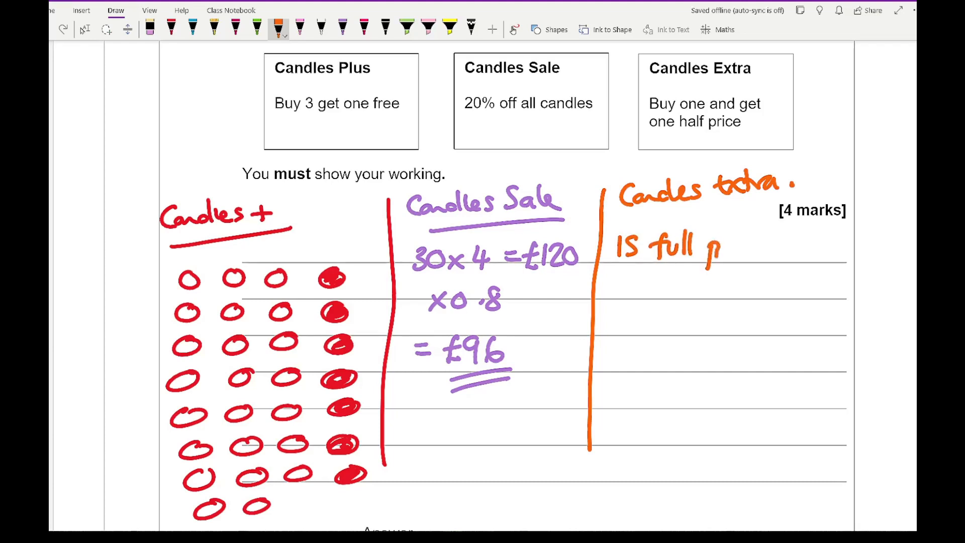
{"action": "type", "text": "rice £4"}
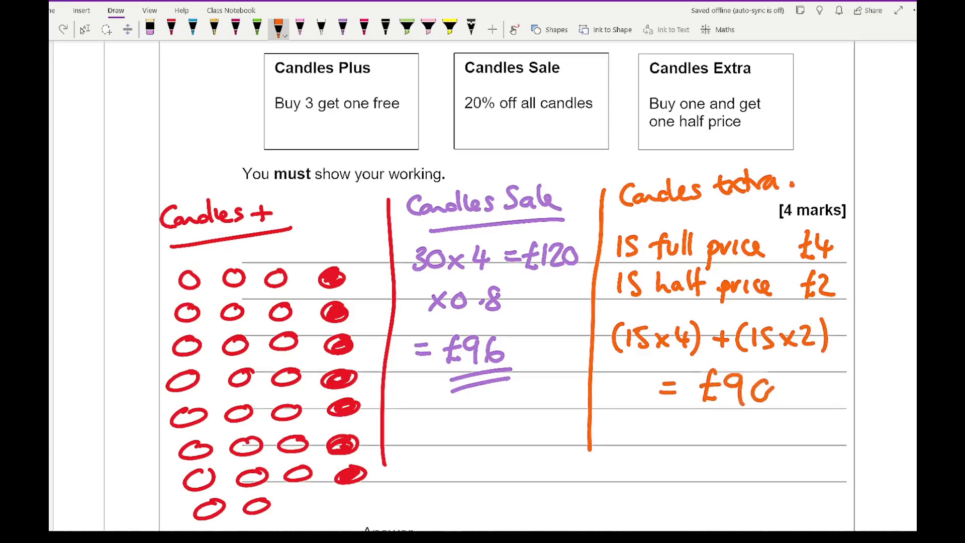
{"action": "scroll", "scroll_direction": "down", "scroll_amount": 3}
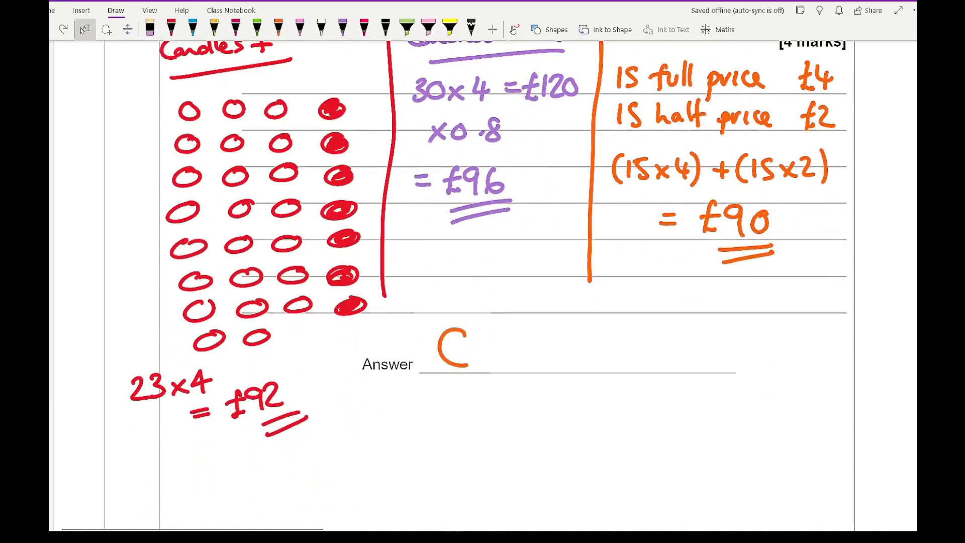
{"action": "left_click_drag", "start_coordinate": [450, 345], "coordinate": [560, 357]}
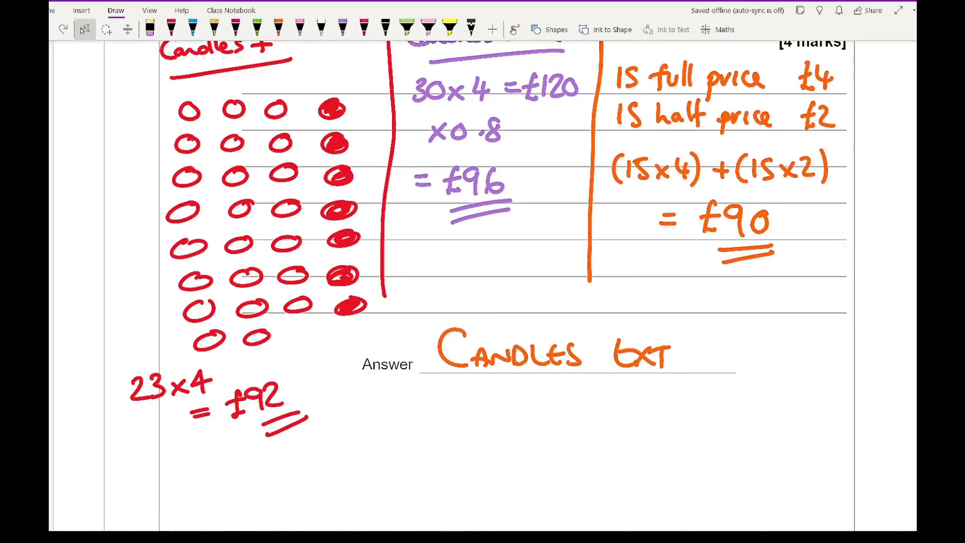
{"action": "left_click_drag", "start_coordinate": [647, 351], "coordinate": [726, 367]}
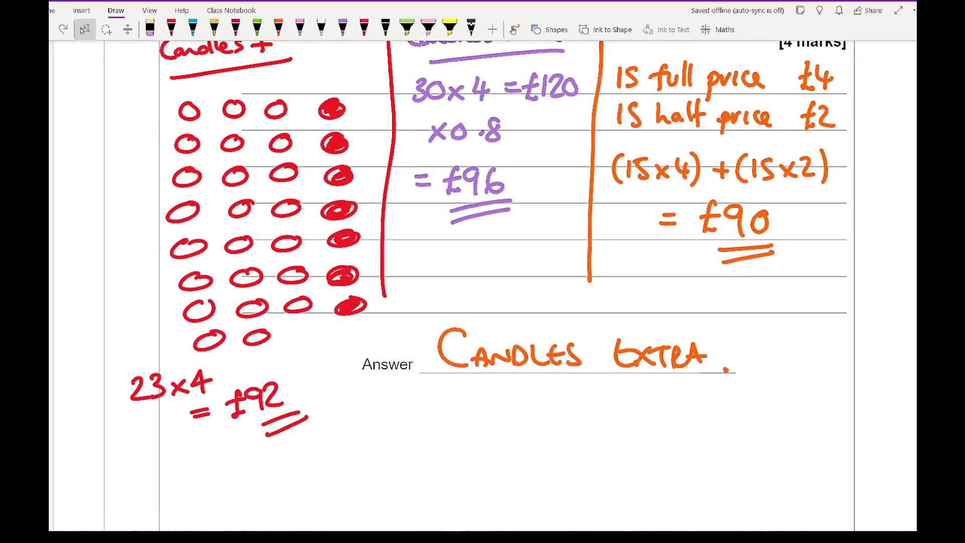
- Write orange price ÷ sheets, then Standard: 6×220 = 1320 sheets, 3.45 ÷ 1320 = £0.00261
{"action": "scroll", "scroll_direction": "down", "scroll_amount": 3}
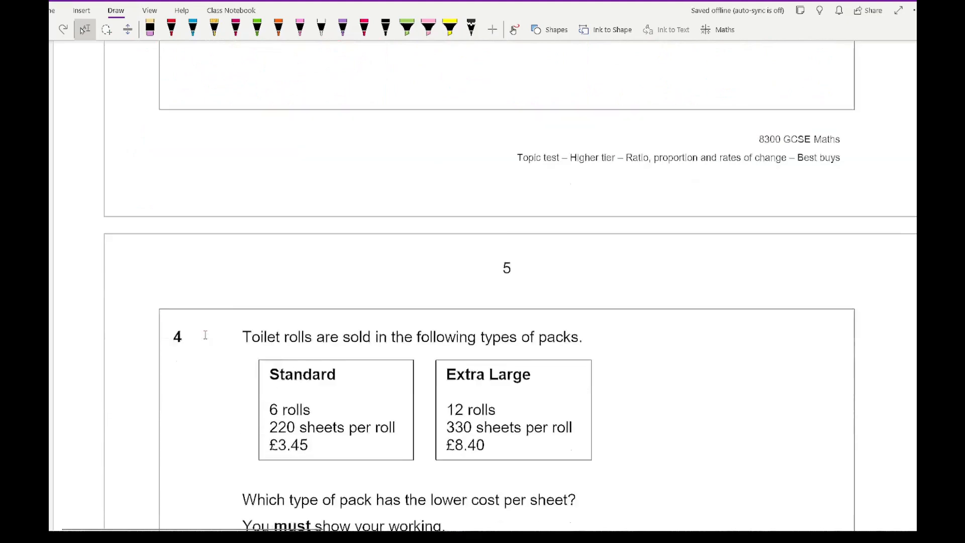
{"action": "scroll", "scroll_direction": "down", "scroll_amount": 3}
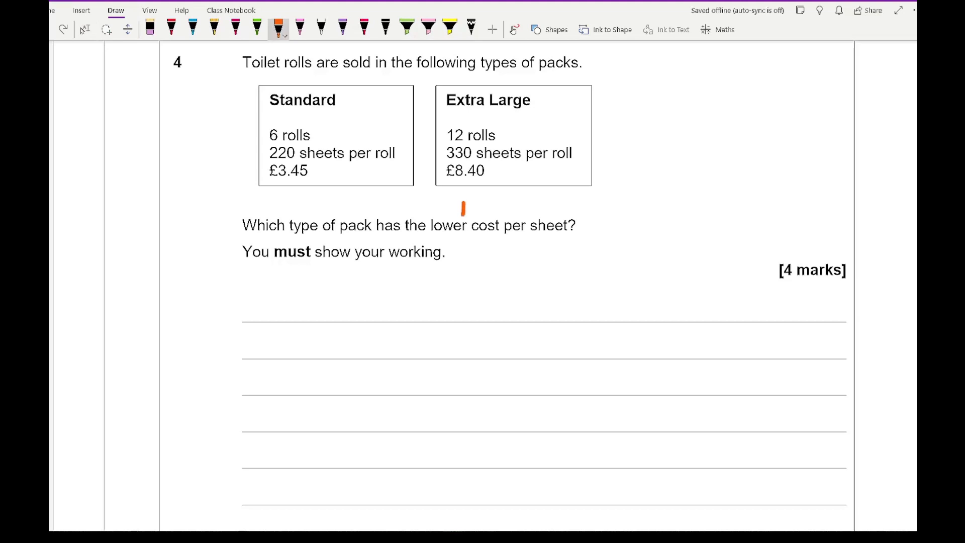
{"action": "left_click_drag", "start_coordinate": [458, 206], "coordinate": [523, 197]}
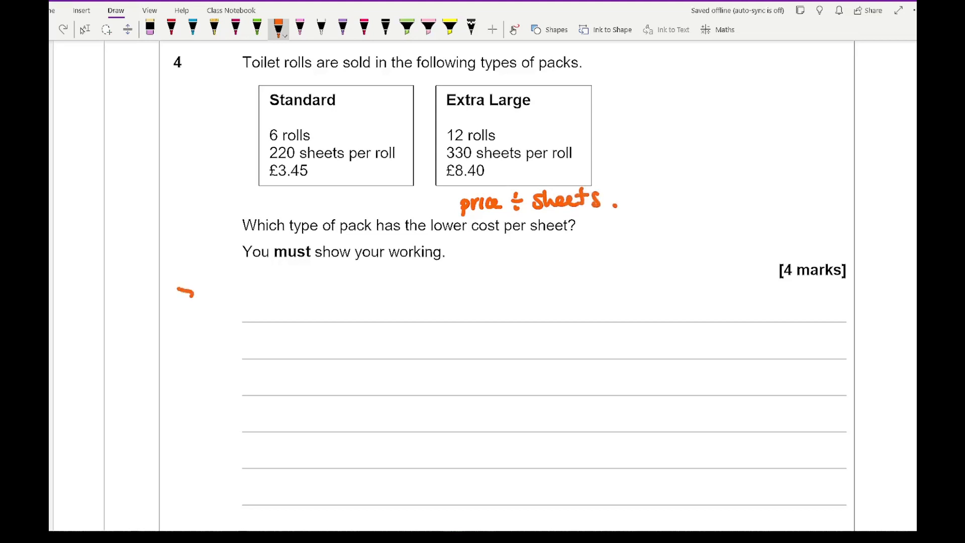
{"action": "left_click_drag", "start_coordinate": [179, 302], "coordinate": [237, 301]}
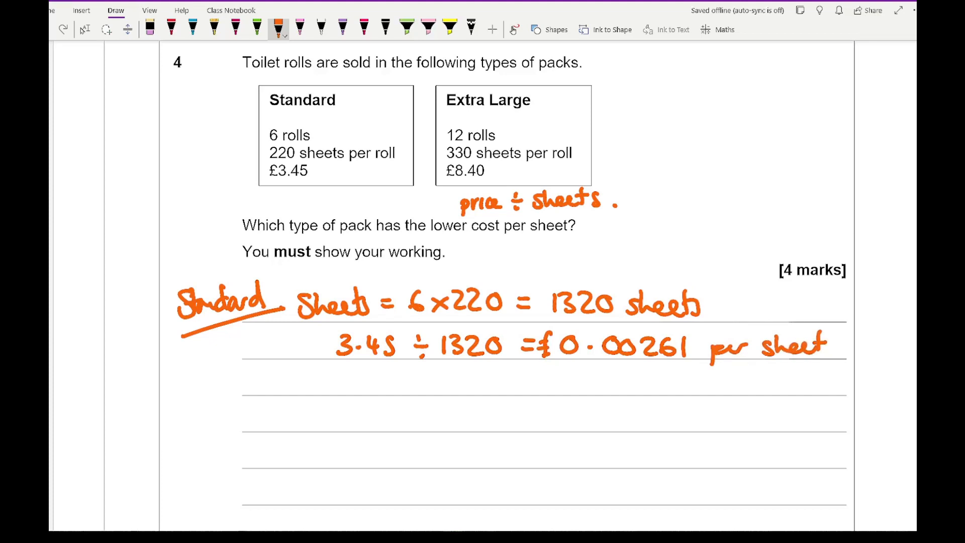
- In green, write Extra Large: 12×330 = 3960 sheets, £0.00212 per sheet
{"action": "left_click", "coordinate": [257, 29]}
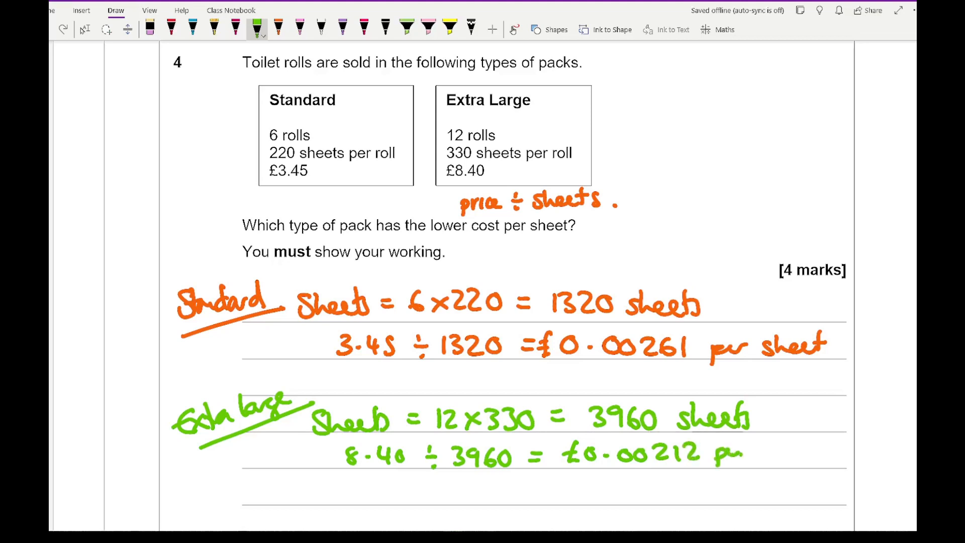
{"action": "left_click_drag", "start_coordinate": [726, 452], "coordinate": [837, 450]}
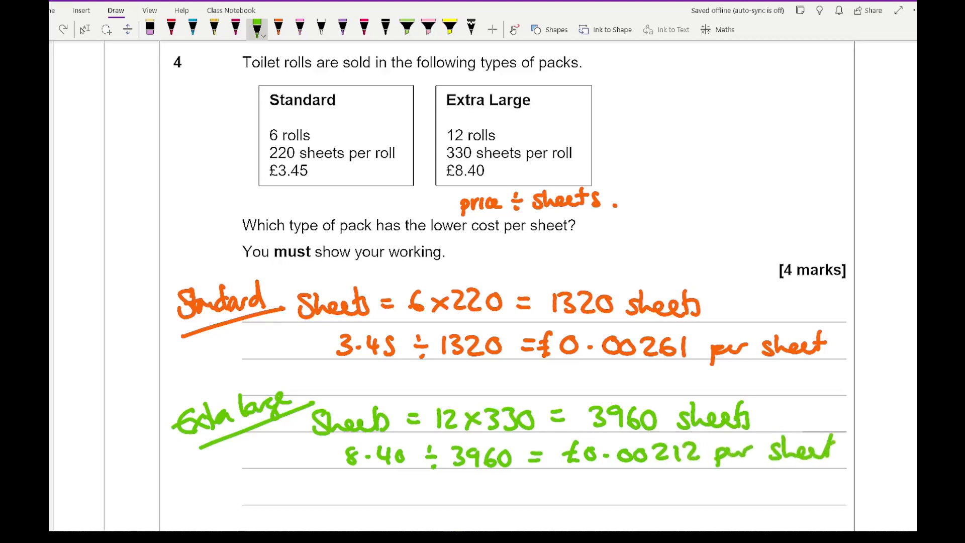
{"action": "scroll", "scroll_direction": "down", "scroll_amount": 3}
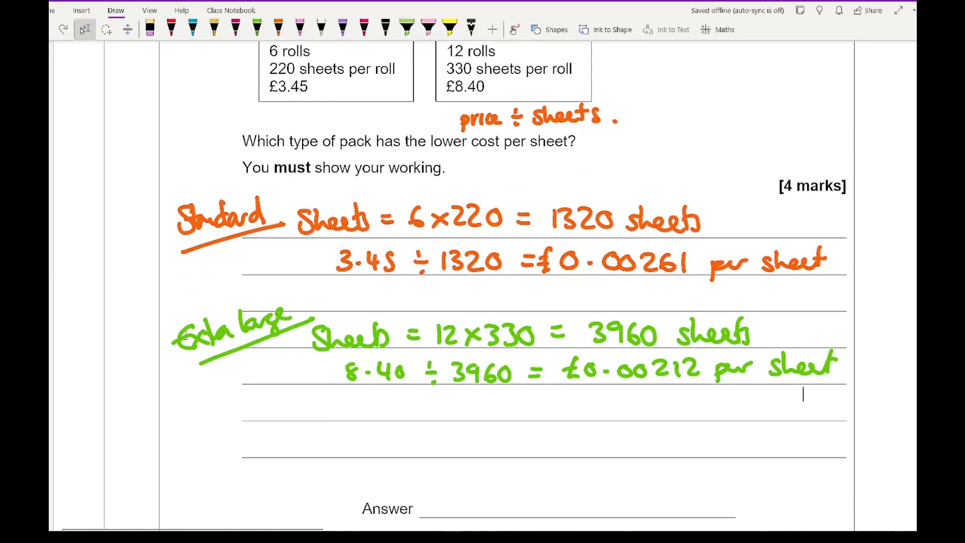
{"action": "scroll", "scroll_direction": "down", "scroll_amount": 3}
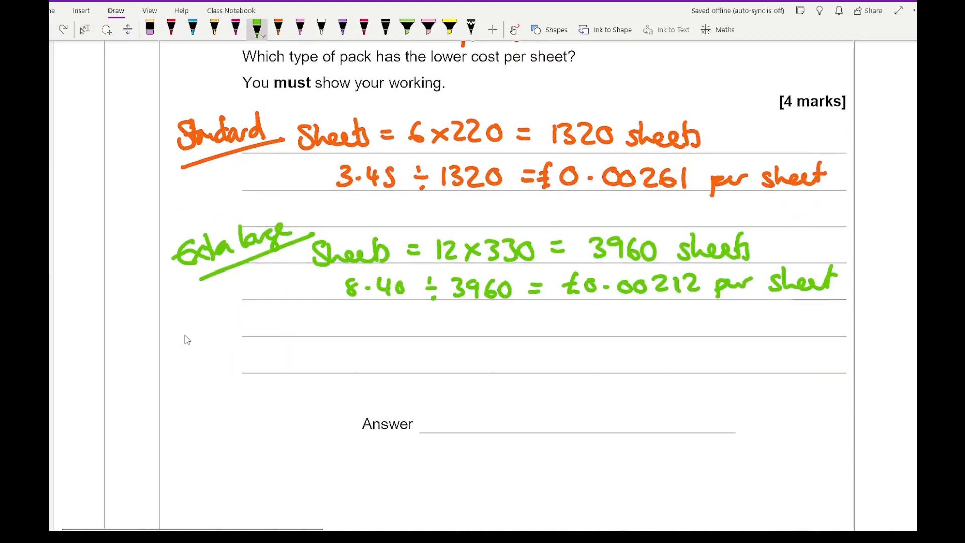
- In purple, write Extra Large as the answer and underline it
{"action": "left_click", "coordinate": [346, 26]}
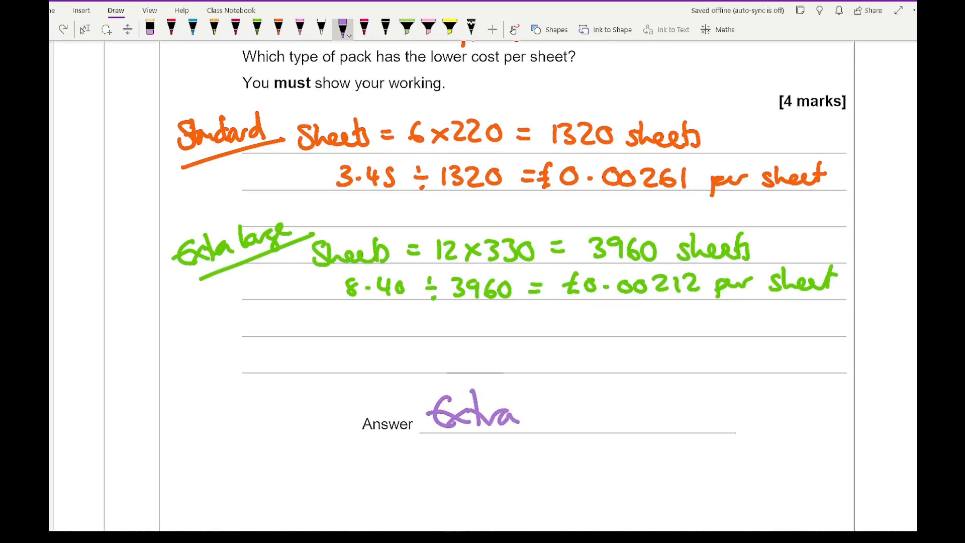
{"action": "left_click_drag", "start_coordinate": [541, 409], "coordinate": [609, 416]}
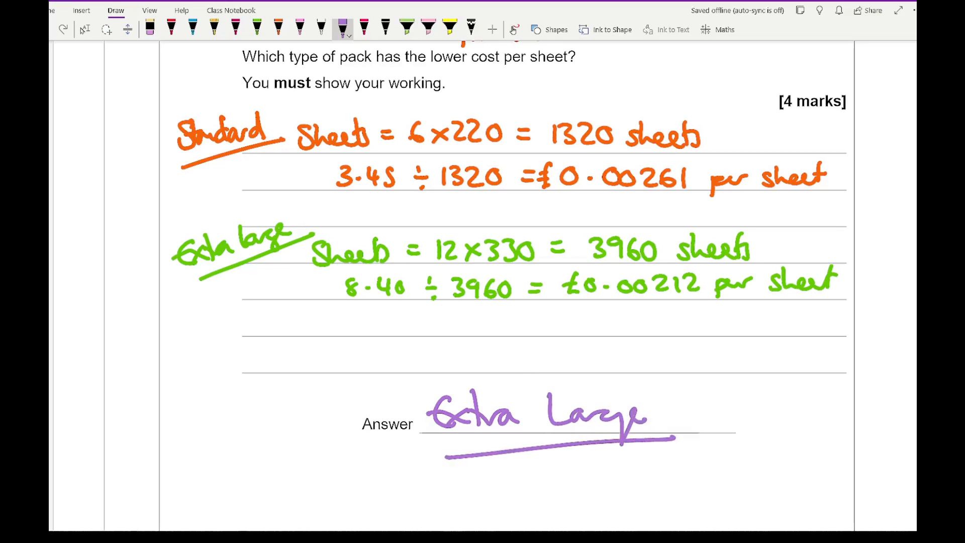
{"action": "scroll", "scroll_direction": "down", "scroll_amount": 3}
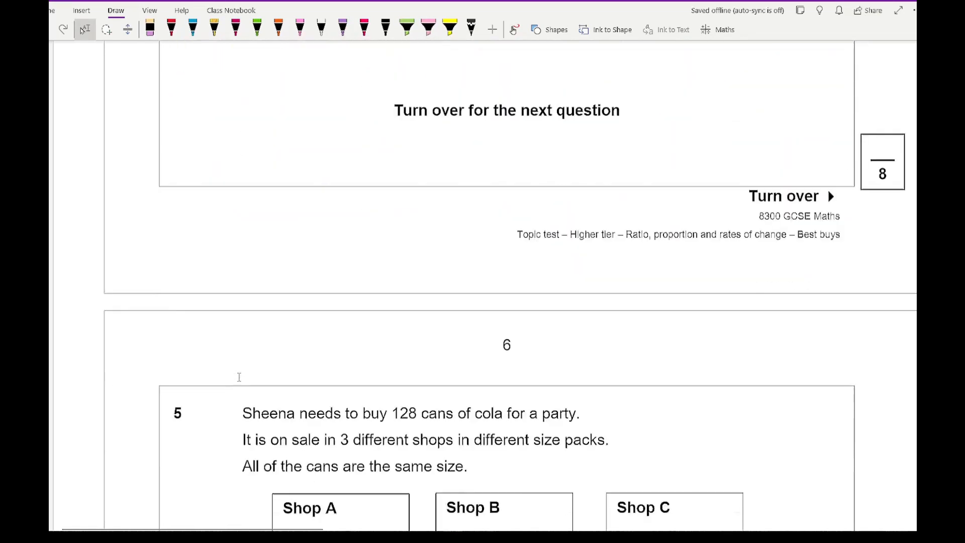
{"action": "scroll", "scroll_direction": "down", "scroll_amount": 3}
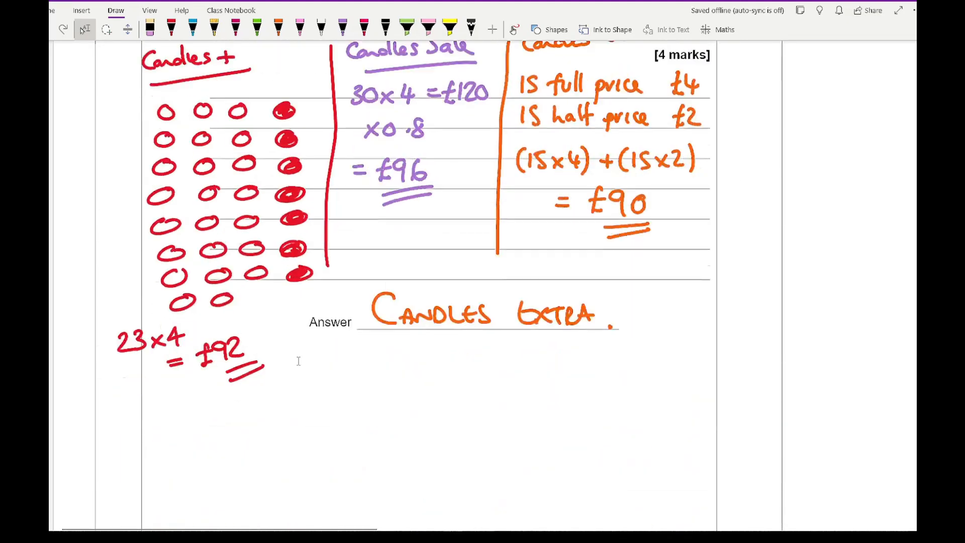
{"action": "scroll", "scroll_direction": "down", "scroll_amount": 3}
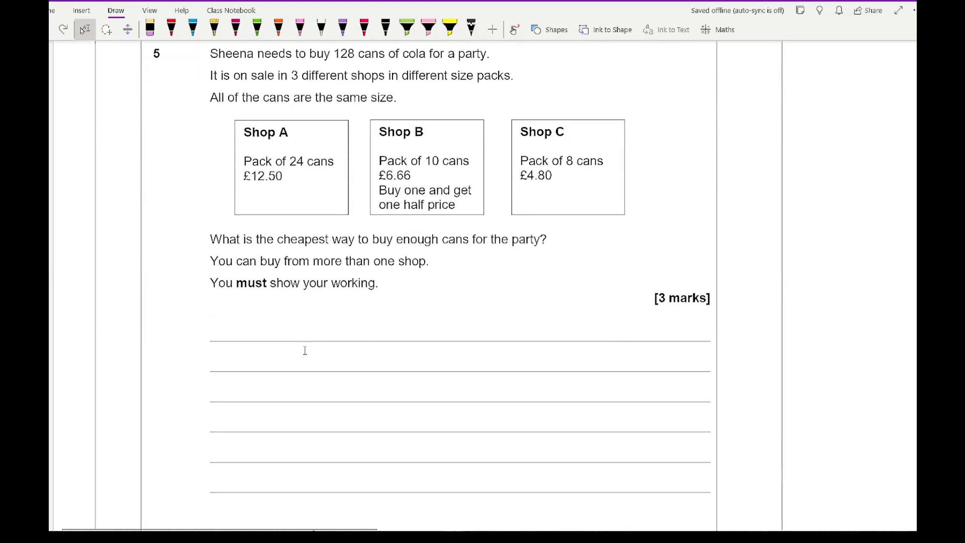
- Handwrite per-can divisions in purple, orange and green: Shop A 52p, Shop B 50p, Shop C 60p
{"action": "left_click", "coordinate": [341, 25]}
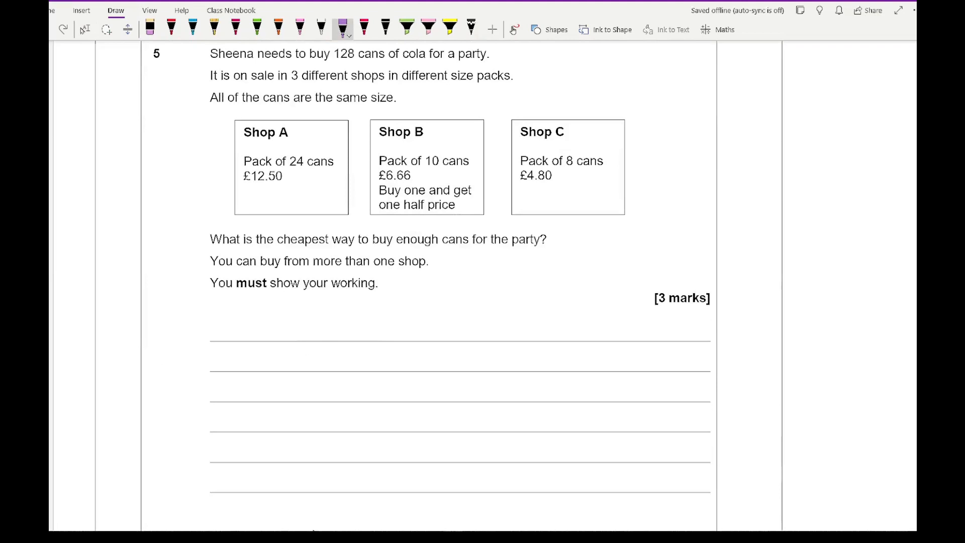
{"action": "left_click", "coordinate": [115, 319]}
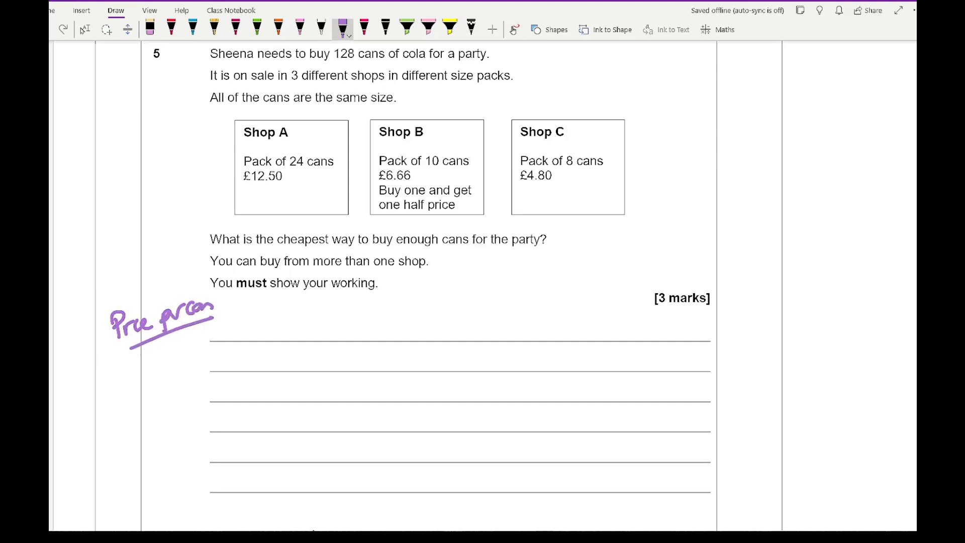
{"action": "left_click", "coordinate": [236, 326]}
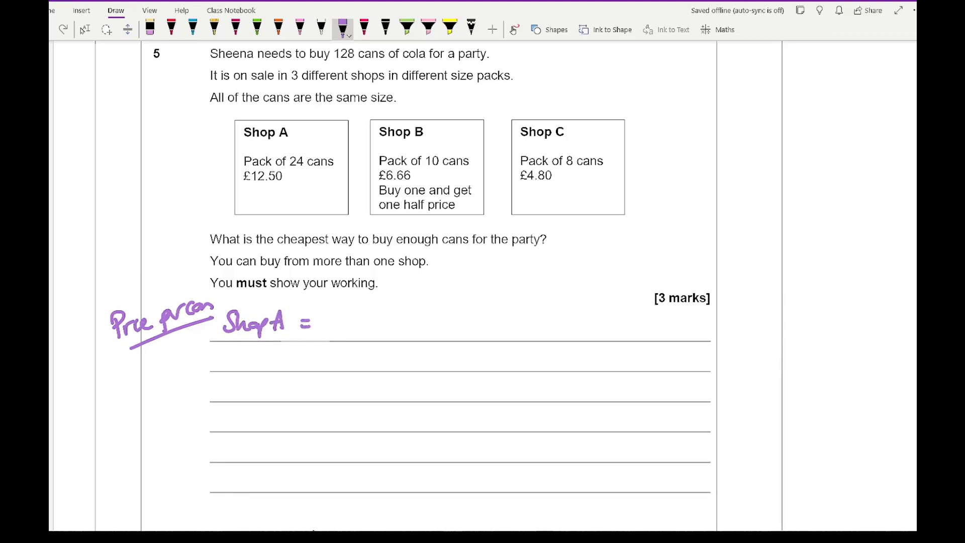
{"action": "left_click_drag", "start_coordinate": [323, 314], "coordinate": [326, 332]}
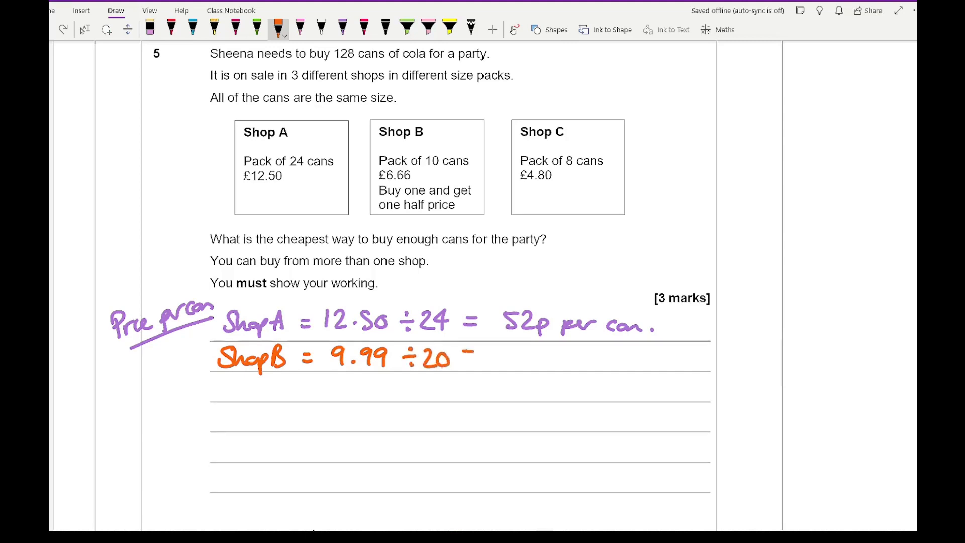
{"action": "left_click_drag", "start_coordinate": [468, 357], "coordinate": [545, 357]}
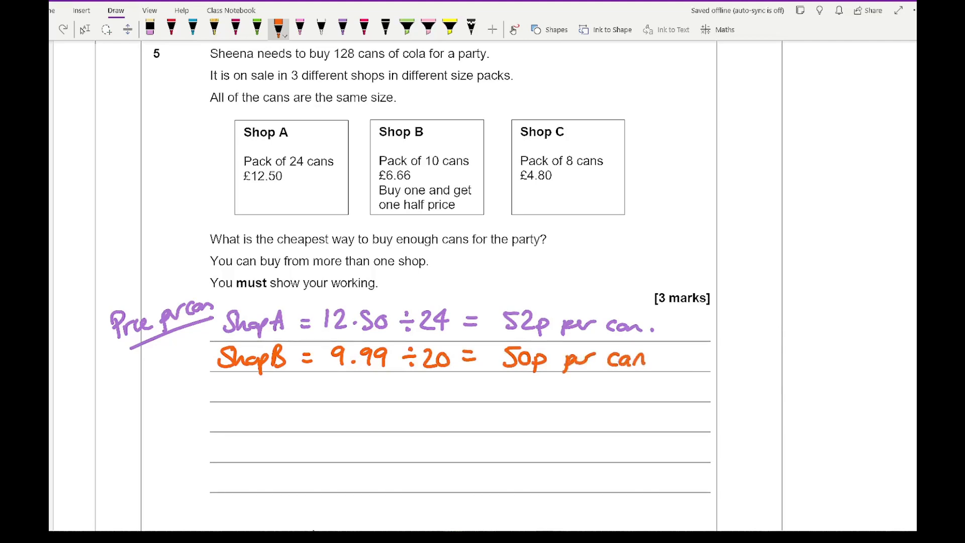
{"action": "left_click", "coordinate": [258, 26]}
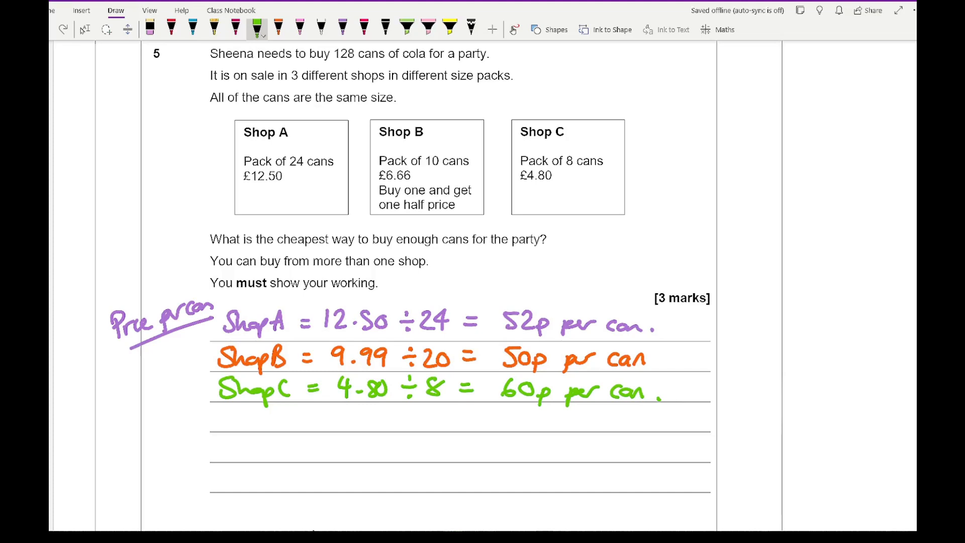
{"action": "scroll", "scroll_direction": "down", "scroll_amount": 3}
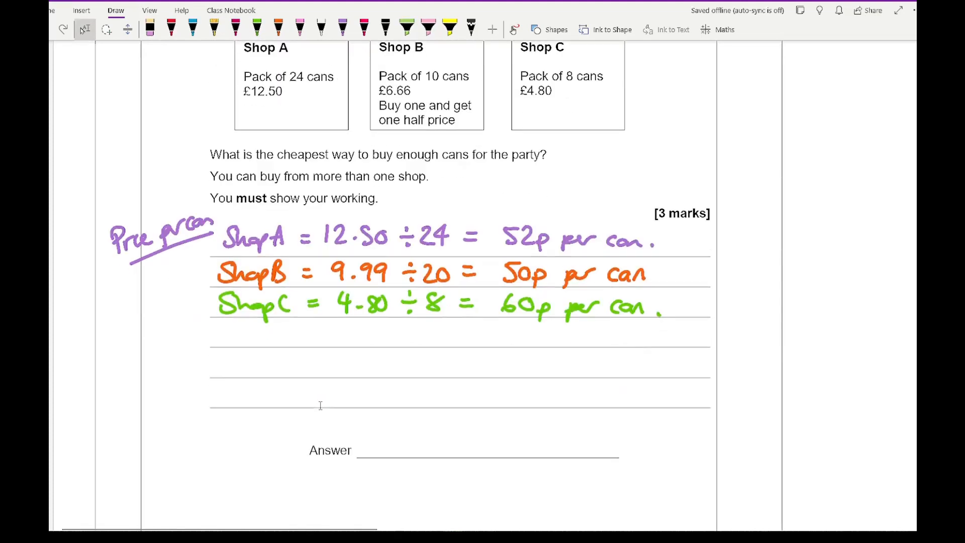
{"action": "scroll", "scroll_direction": "down", "scroll_amount": 3}
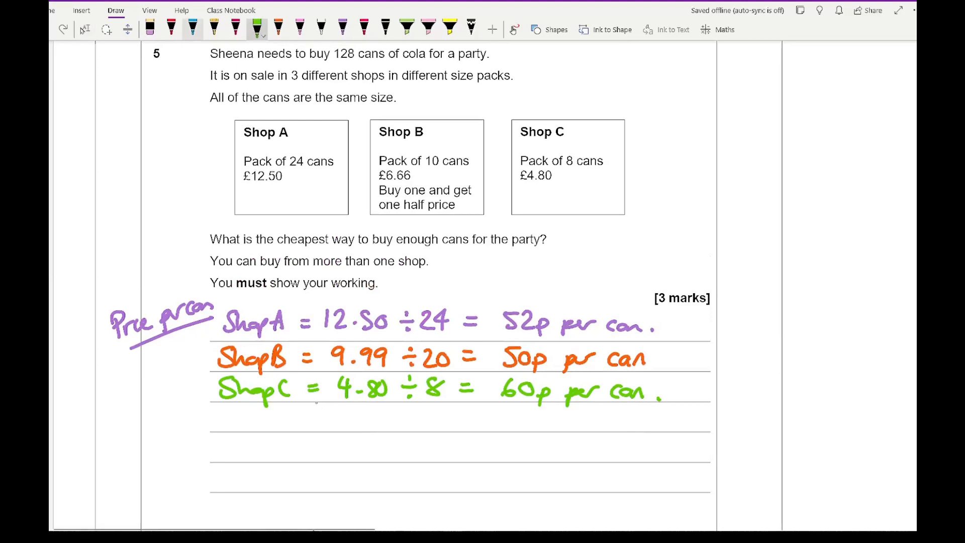
- In blue, write and underline a Combo 1 heading with 120 cans from Shop A
{"action": "left_click", "coordinate": [192, 28]}
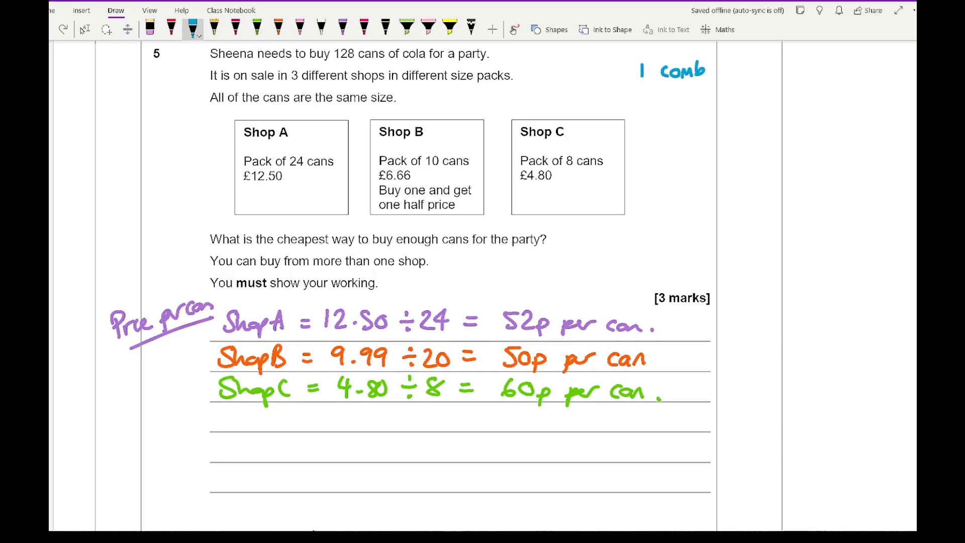
{"action": "left_click", "coordinate": [149, 27]}
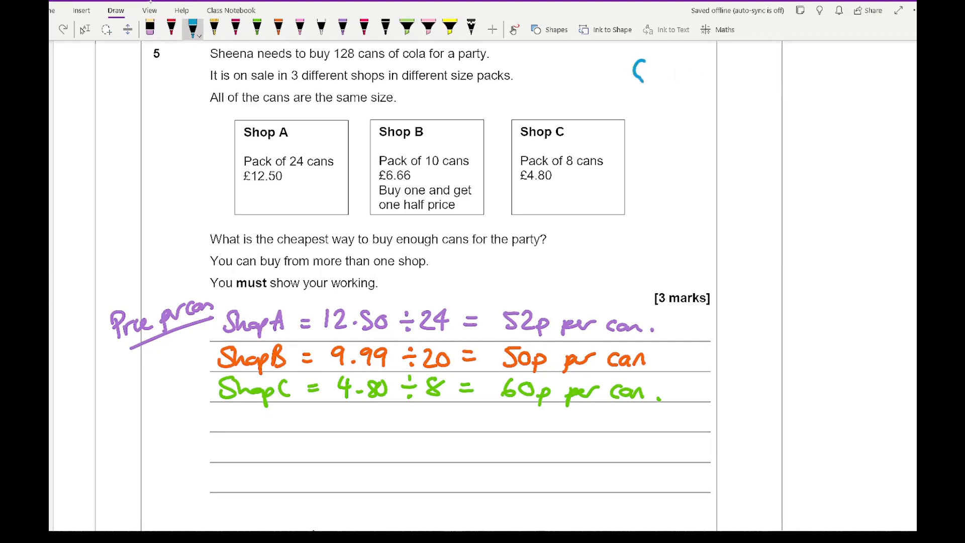
{"action": "type", "text": "Combo 1"}
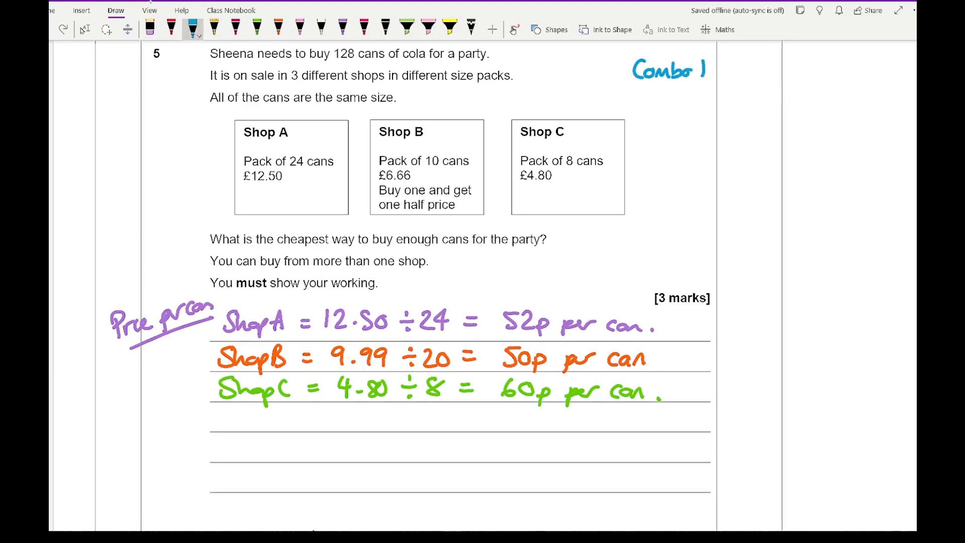
{"action": "left_click_drag", "start_coordinate": [631, 83], "coordinate": [702, 82]}
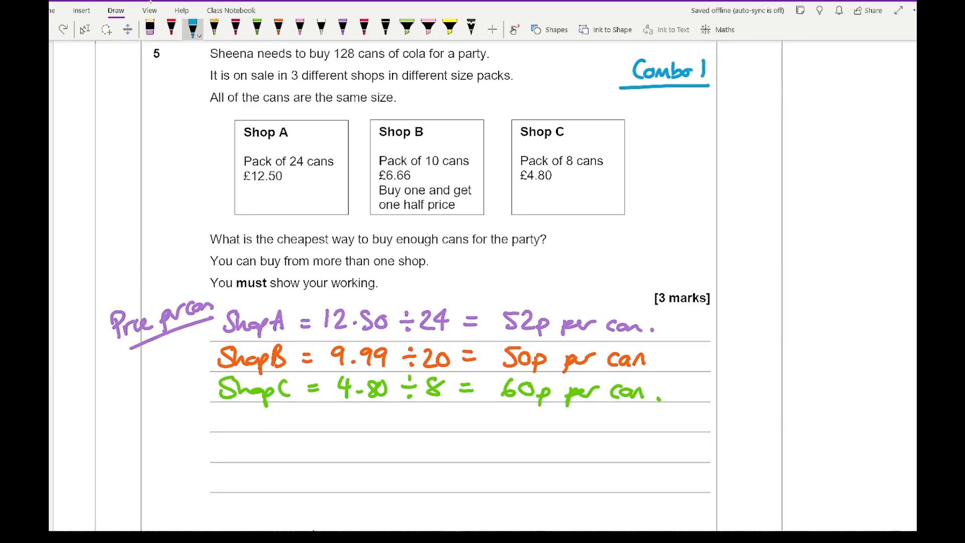
{"action": "left_click_drag", "start_coordinate": [637, 101], "coordinate": [637, 120]}
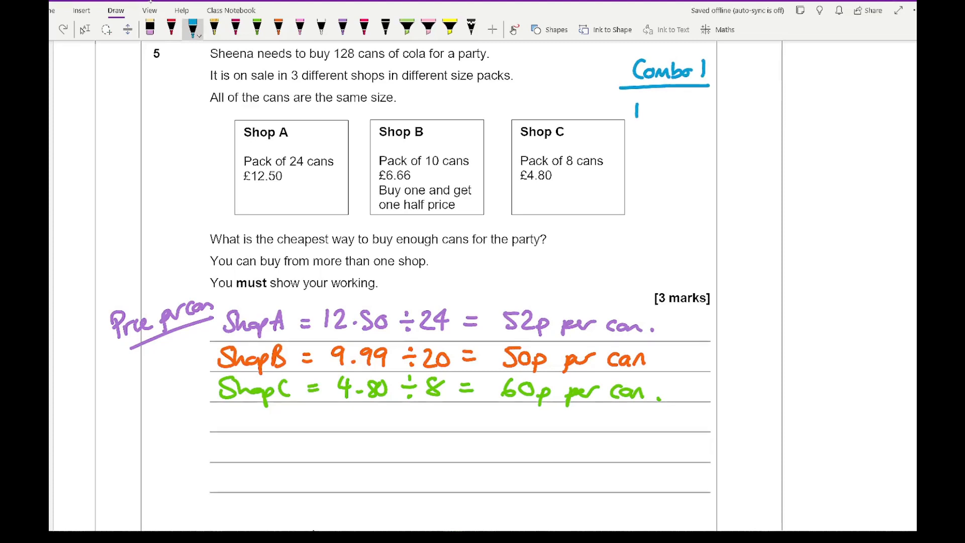
{"action": "type", "text": "120 cans"}
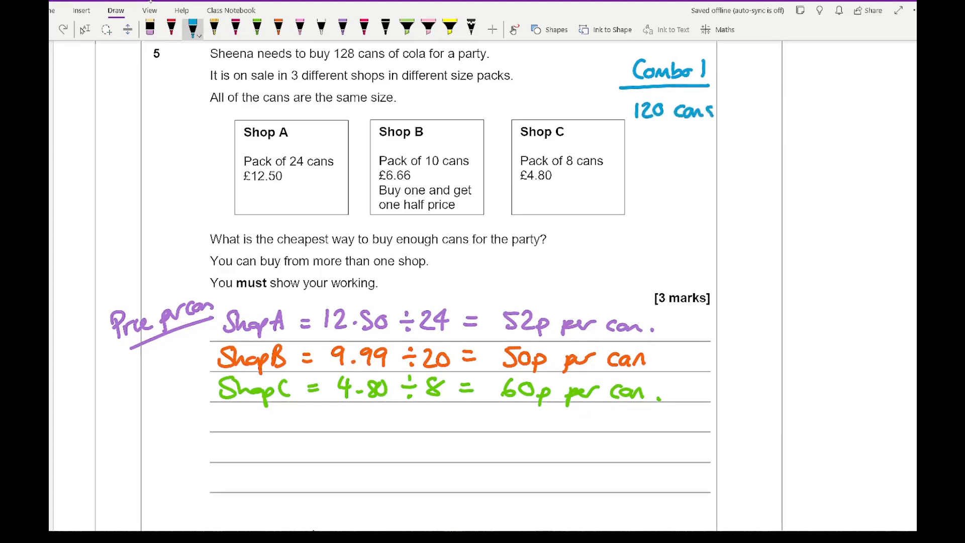
{"action": "type", "text": "for"}
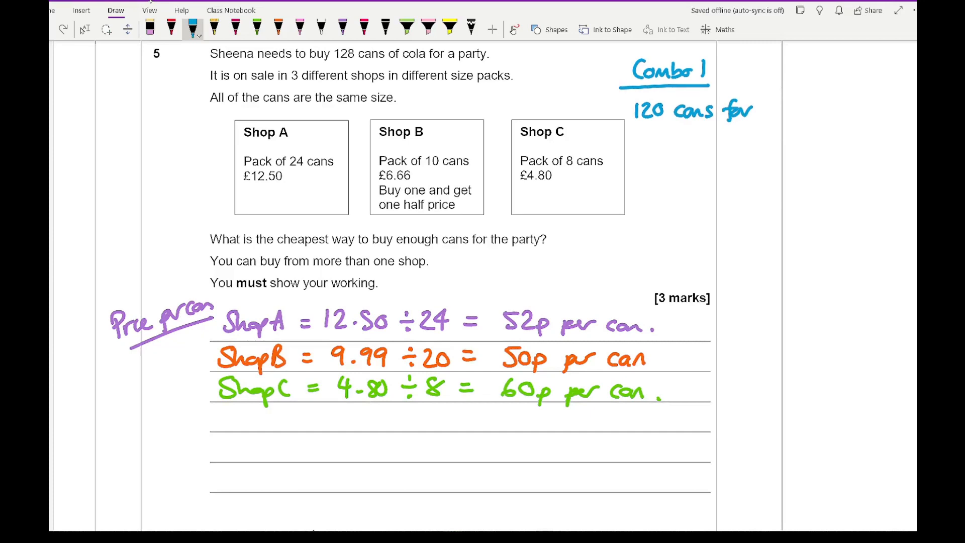
{"action": "left_click", "coordinate": [151, 29]}
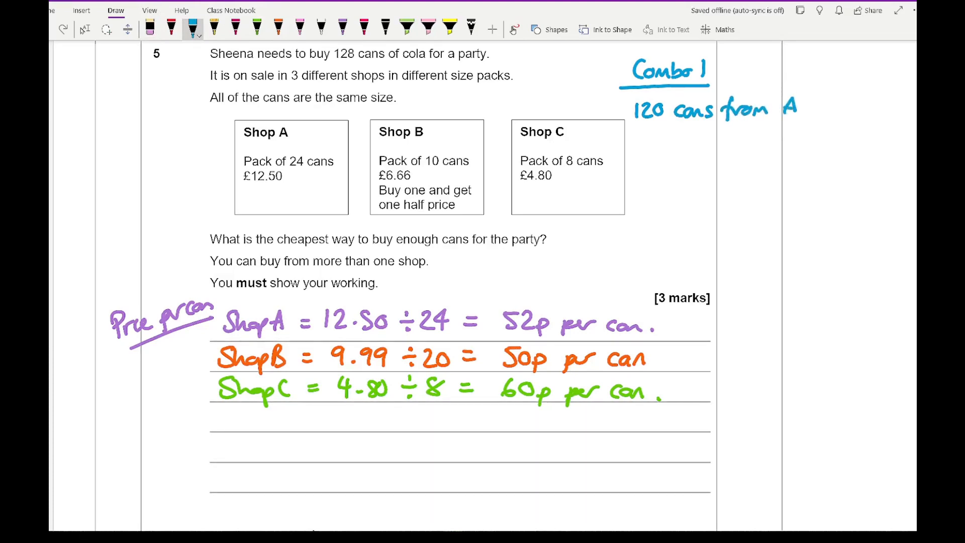
- Add 8 cans from Shop C, (5×12.50)+£4.80 = £67.30, and rule a line beneath
{"action": "left_click_drag", "start_coordinate": [646, 145], "coordinate": [726, 145]}
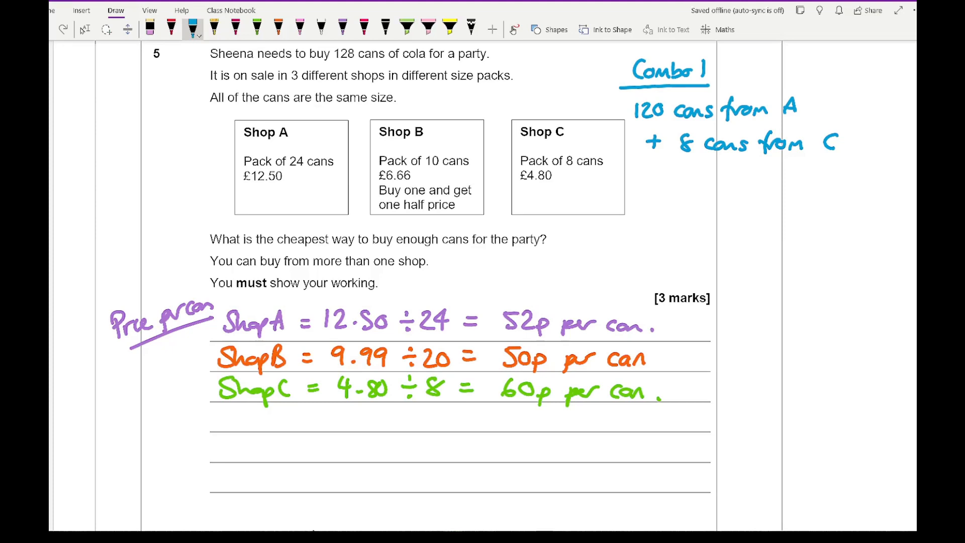
{"action": "type", "text": "5 x 12.5"}
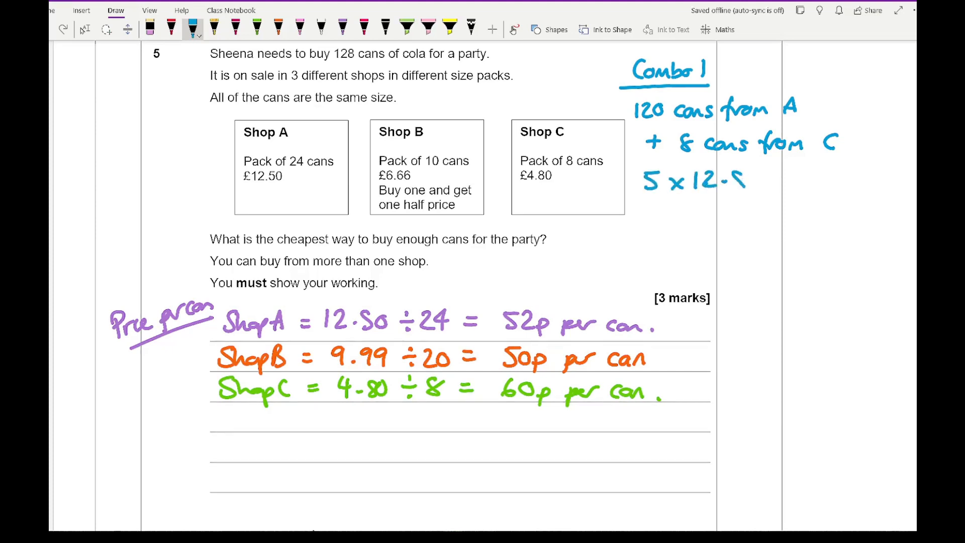
{"action": "left_click_drag", "start_coordinate": [634, 178], "coordinate": [776, 178]}
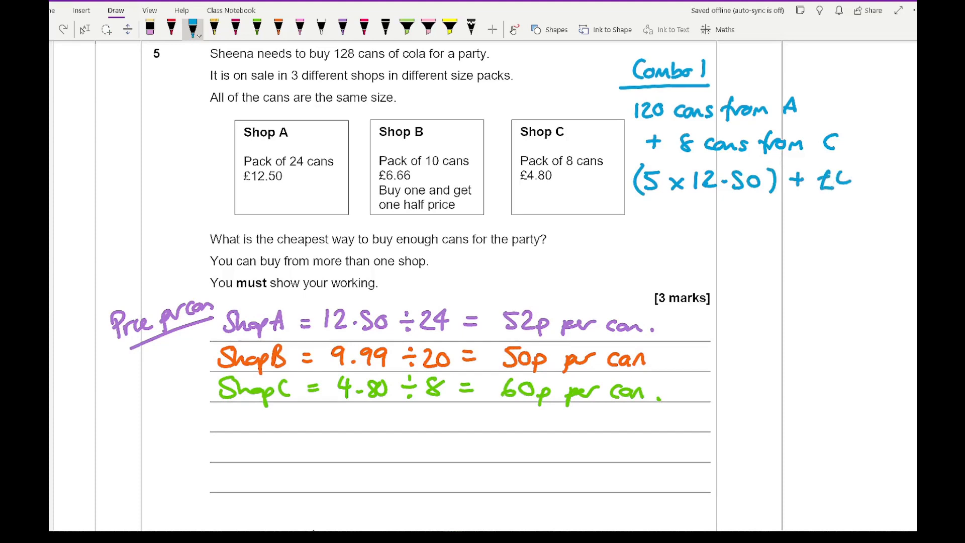
{"action": "type", "text": "4.80"}
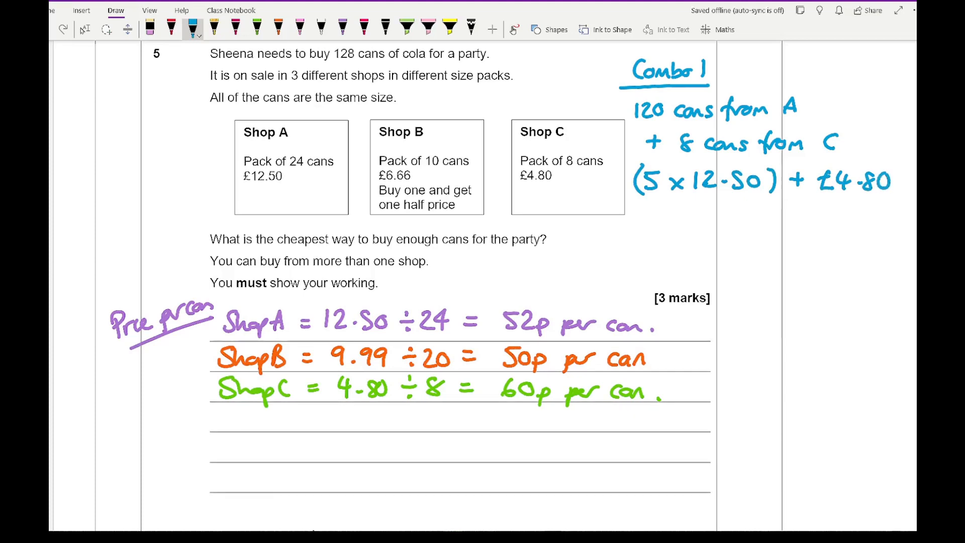
{"action": "left_click_drag", "start_coordinate": [640, 218], "coordinate": [662, 222]}
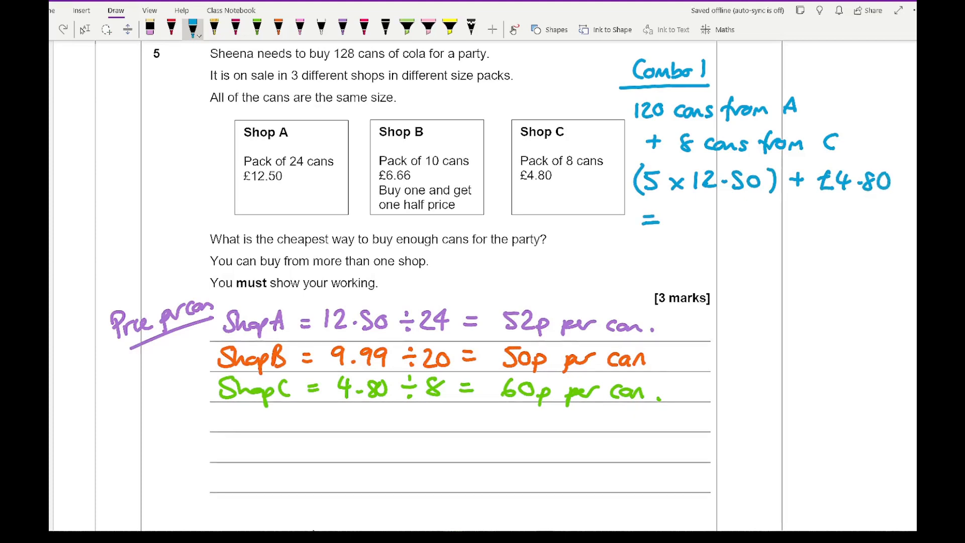
{"action": "left_click_drag", "start_coordinate": [674, 218], "coordinate": [693, 216]}
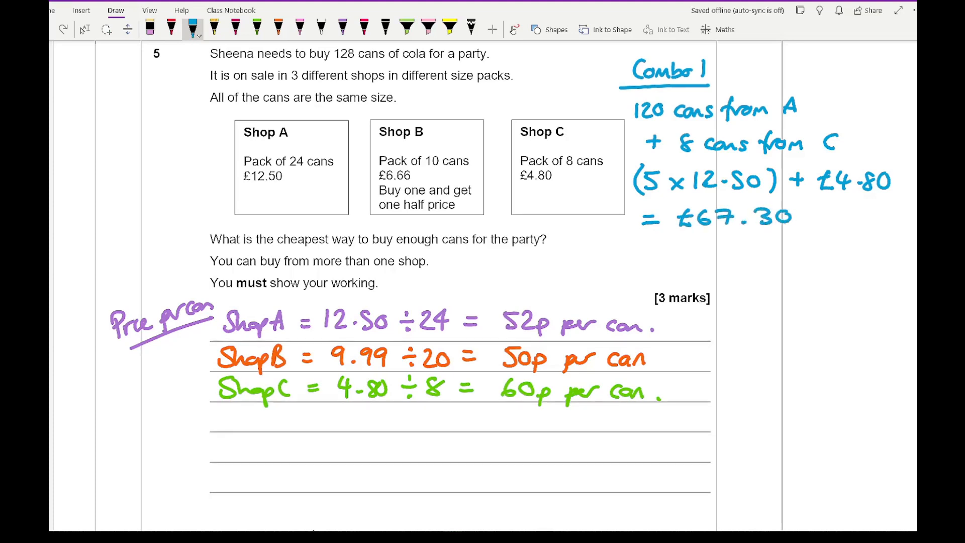
{"action": "left_click_drag", "start_coordinate": [631, 245], "coordinate": [893, 246]}
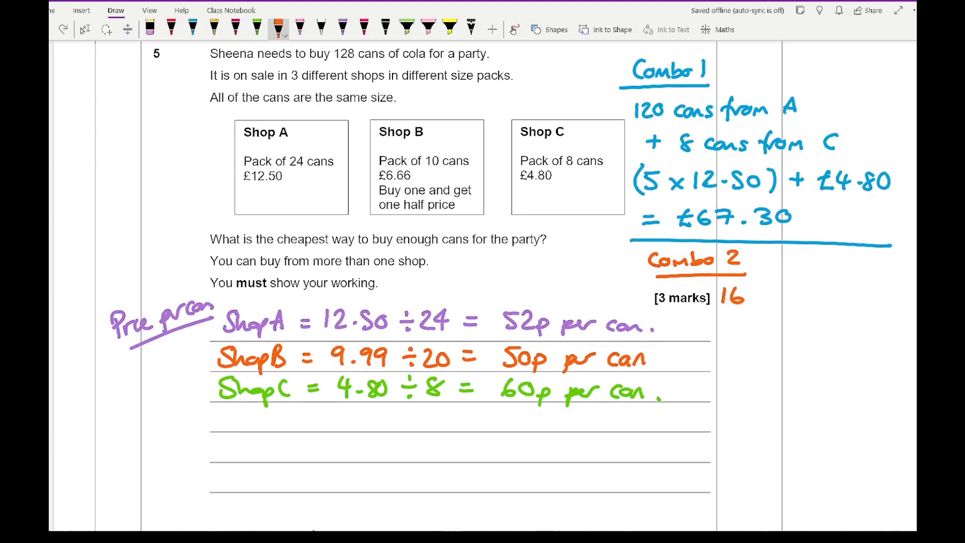
- Write orange Combo 2: 16 packs from Shop C, 16×4.80 = £76.80
{"action": "type", "text": "packs for"}
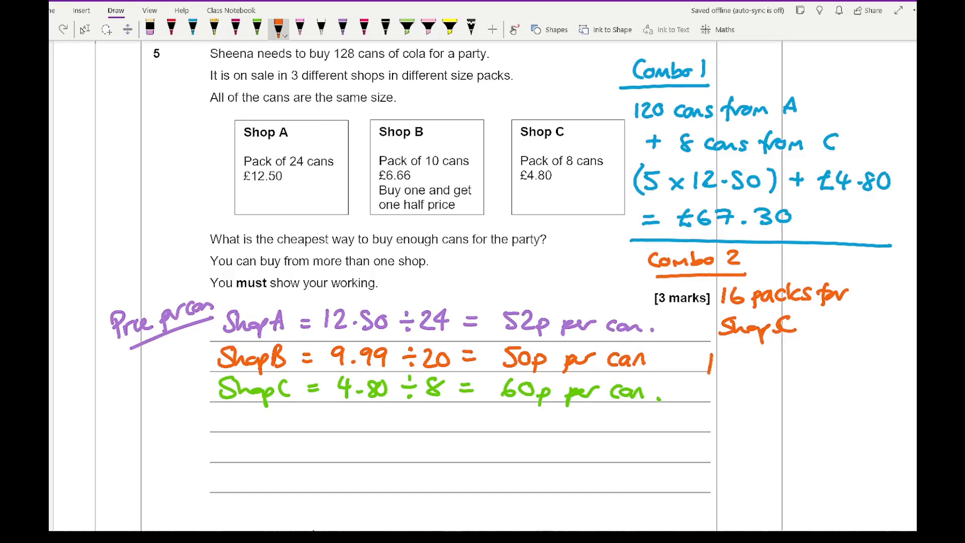
{"action": "type", "text": "16 × 4.80"}
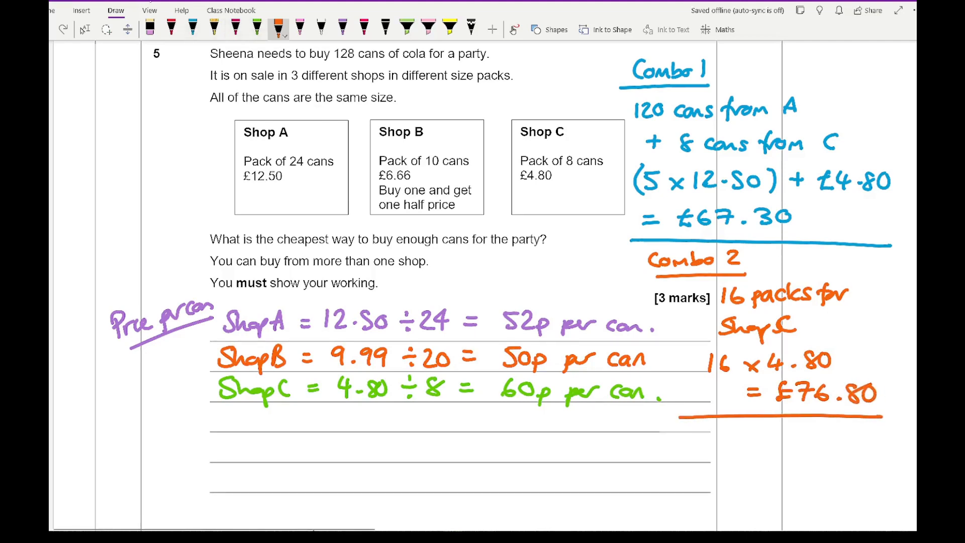
{"action": "scroll", "scroll_direction": "down", "scroll_amount": 3}
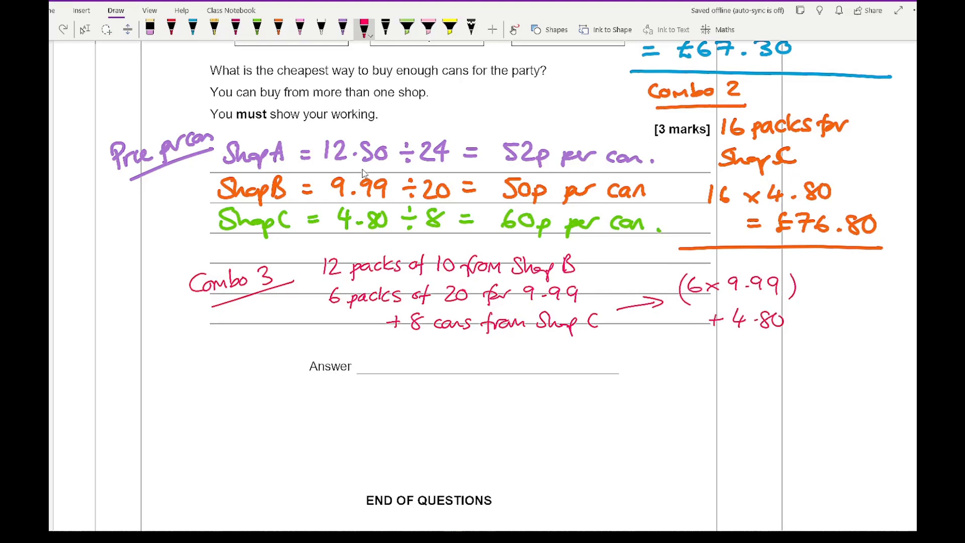
- In red, total Combo 3 at £64.74, write the 12-packs-from-B answer, and highlight £64.74 yellow
{"action": "left_click_drag", "start_coordinate": [693, 351], "coordinate": [708, 357]}
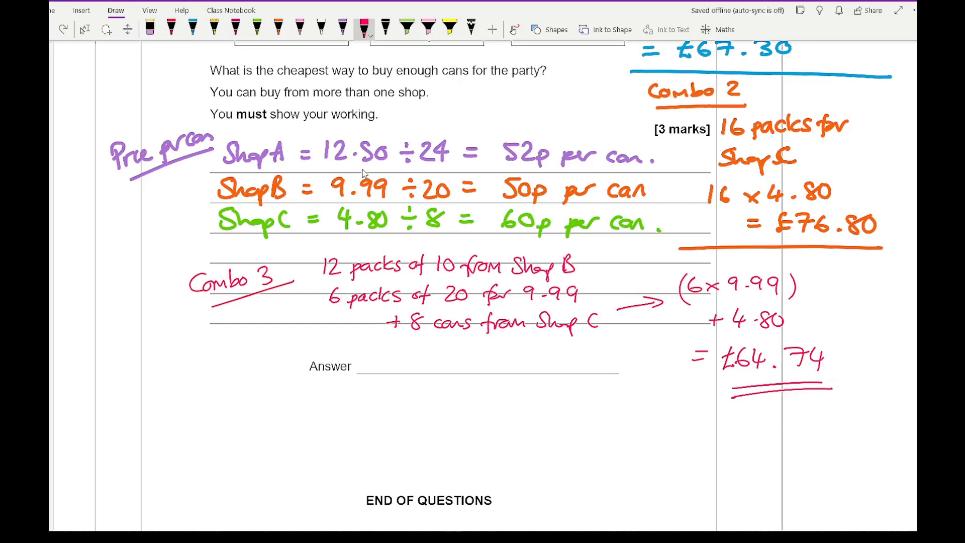
{"action": "left_click_drag", "start_coordinate": [327, 400], "coordinate": [381, 401]}
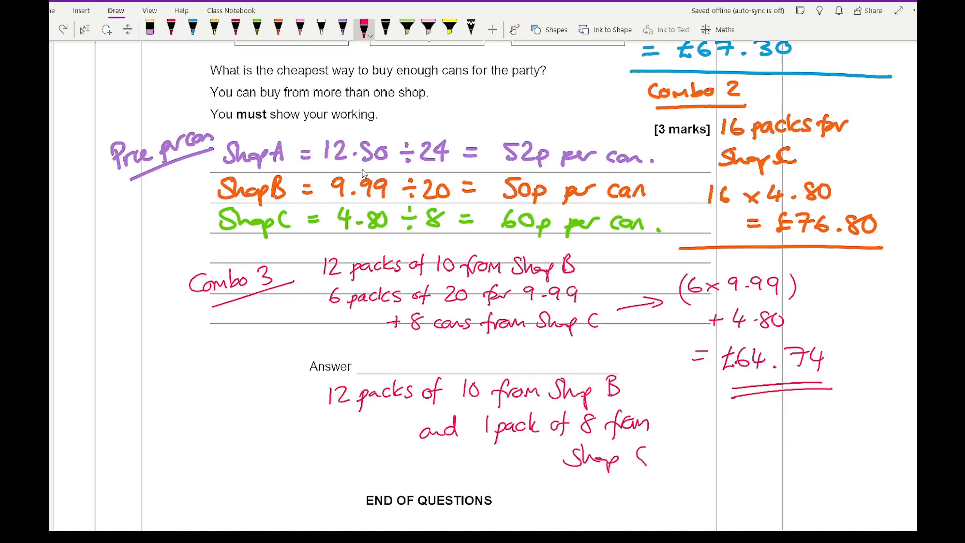
{"action": "left_click", "coordinate": [449, 28]}
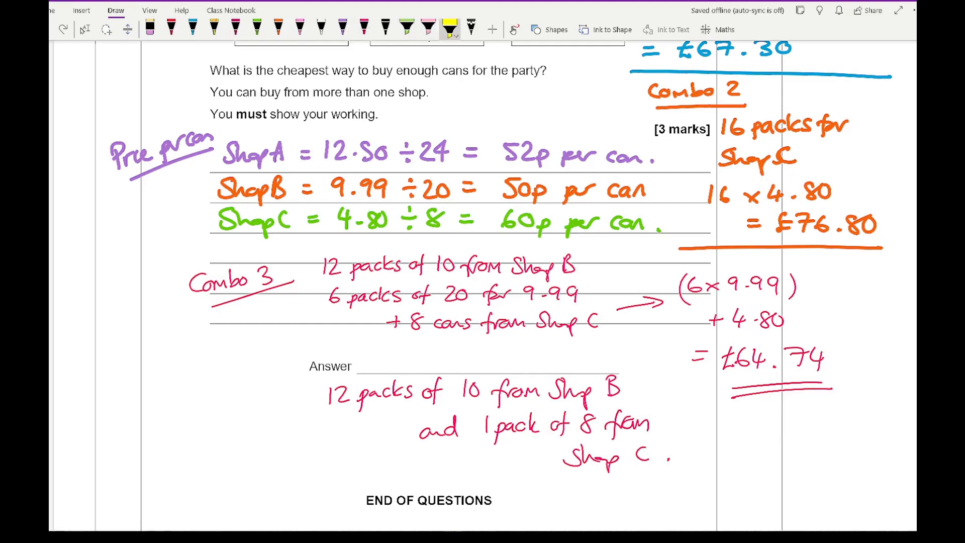
{"action": "left_click_drag", "start_coordinate": [683, 360], "coordinate": [831, 360]}
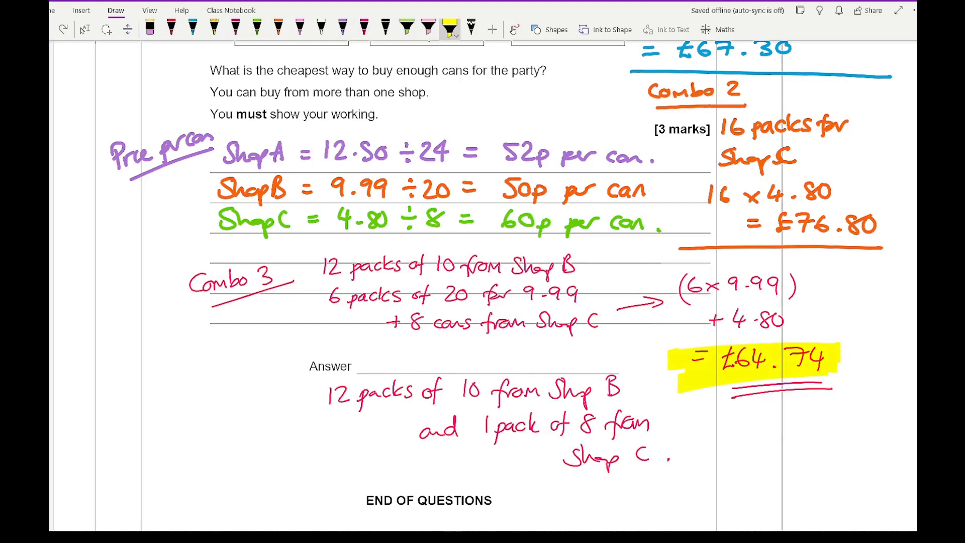